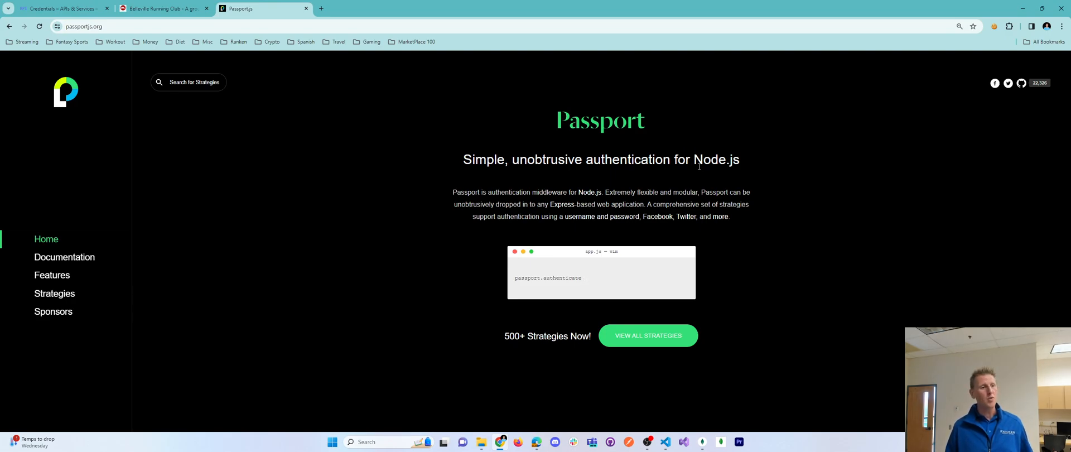
Leave the Passport.js homepage and reach Google's 'Choose an account' page for the club site
type("'microsoft');")
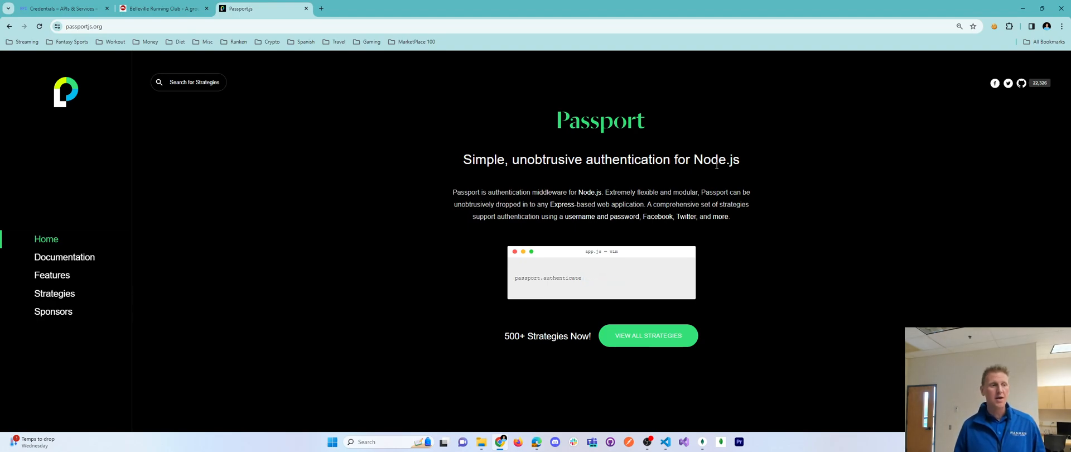
left_click(164, 8)
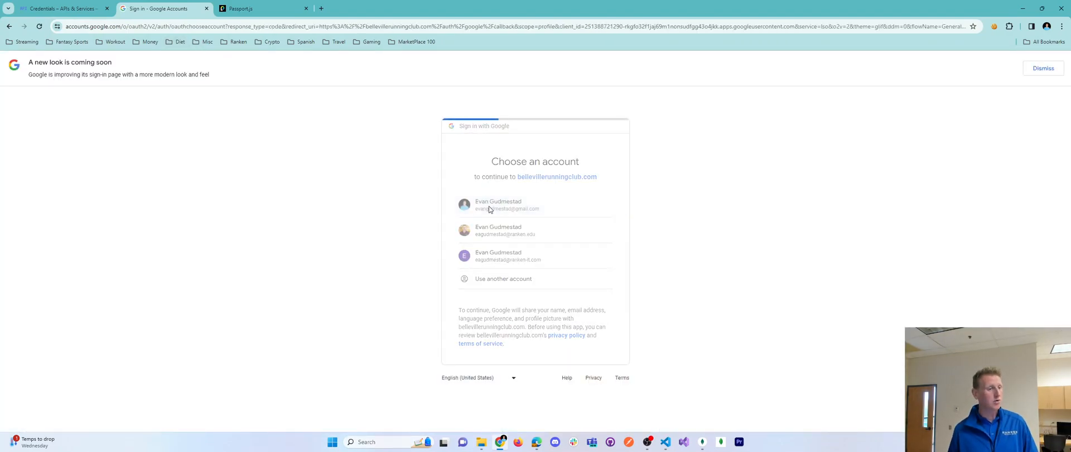
Sign in with the first Google account and review the returned /profile JSON data
left_click(498, 205)
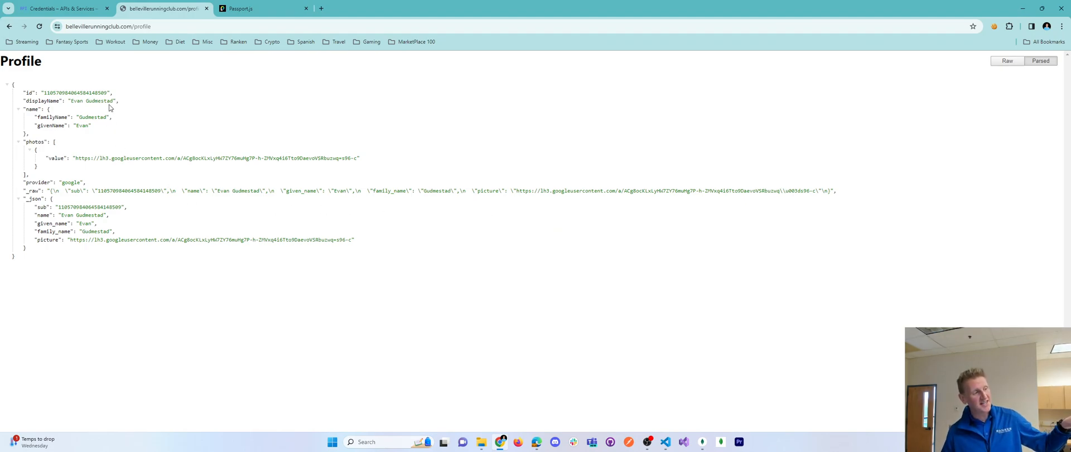
left_click_drag(115, 101, 251, 271)
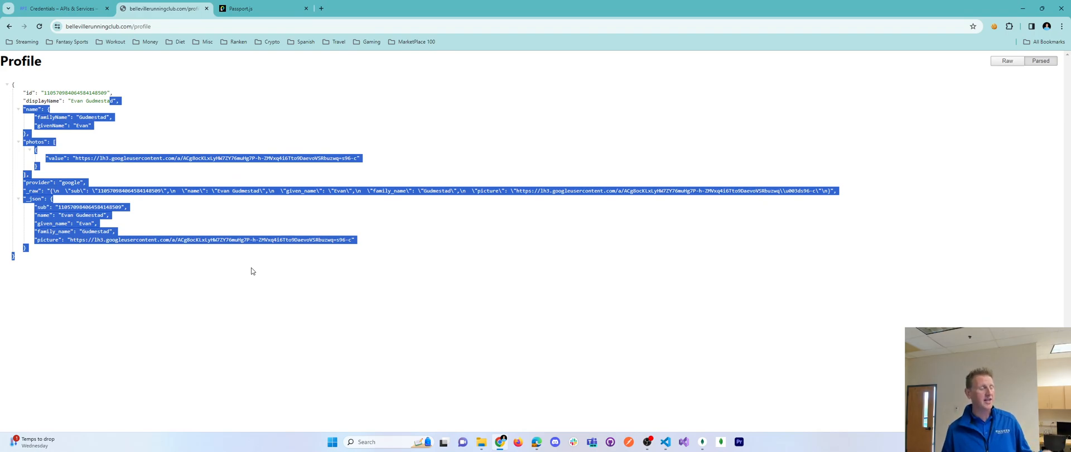
left_click(259, 268)
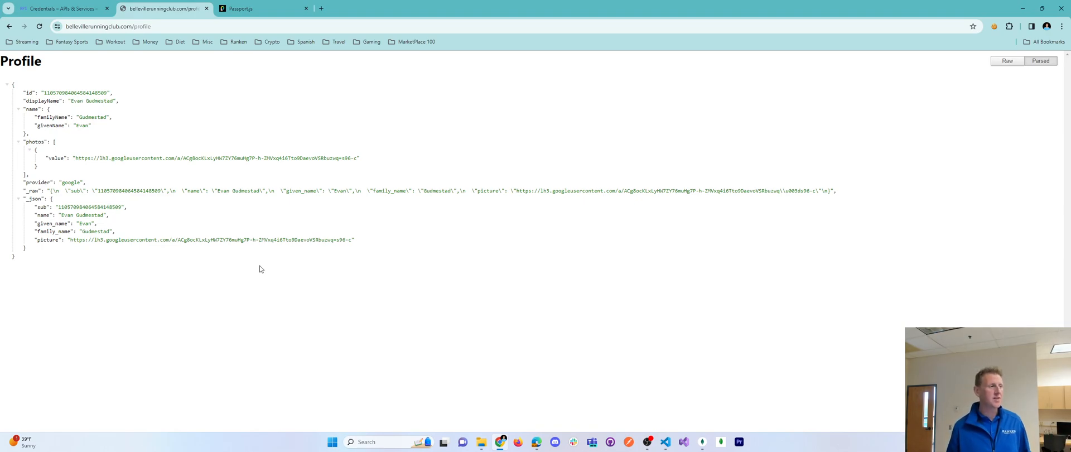
mouse_move(612, 247)
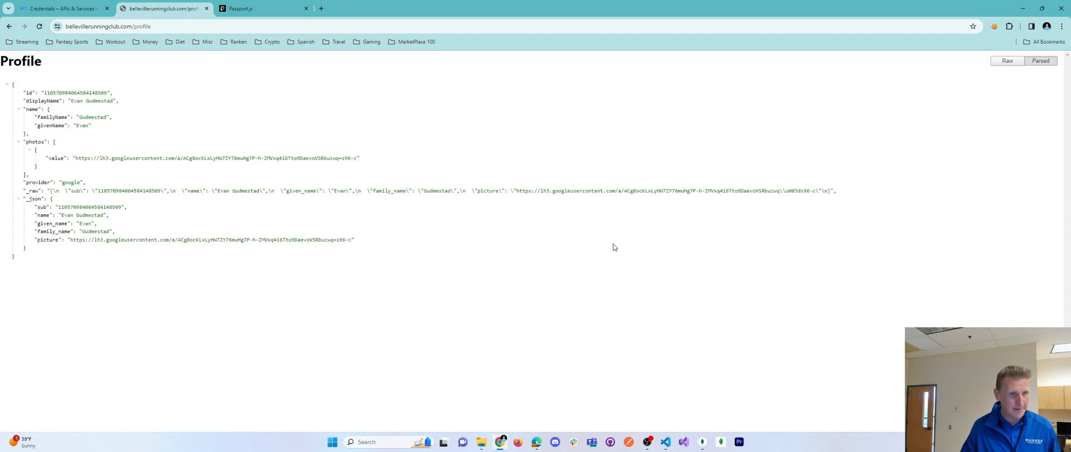
left_click(261, 8)
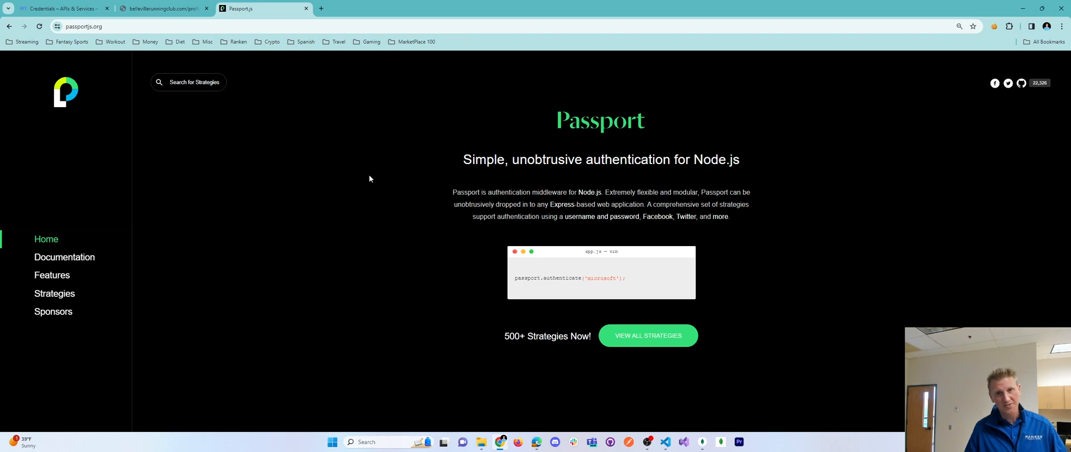
left_click(163, 7)
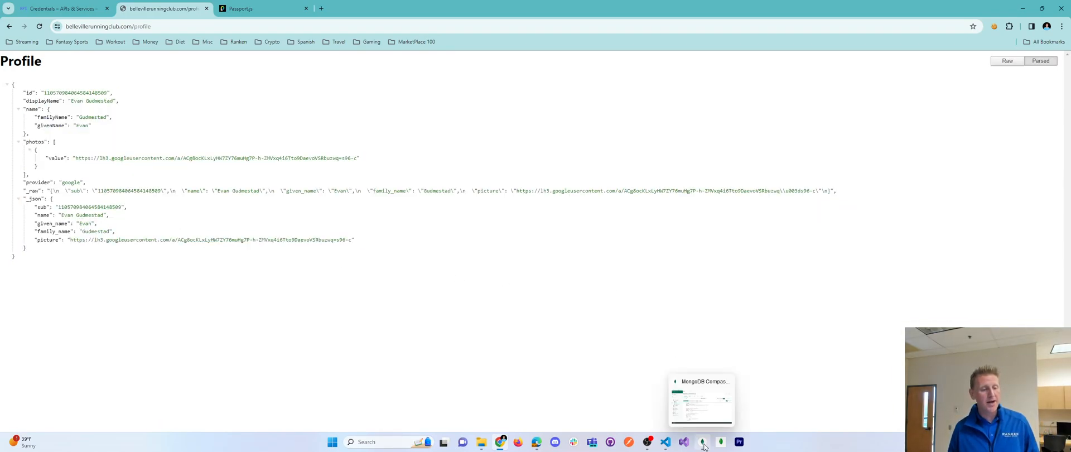
left_click(701, 442)
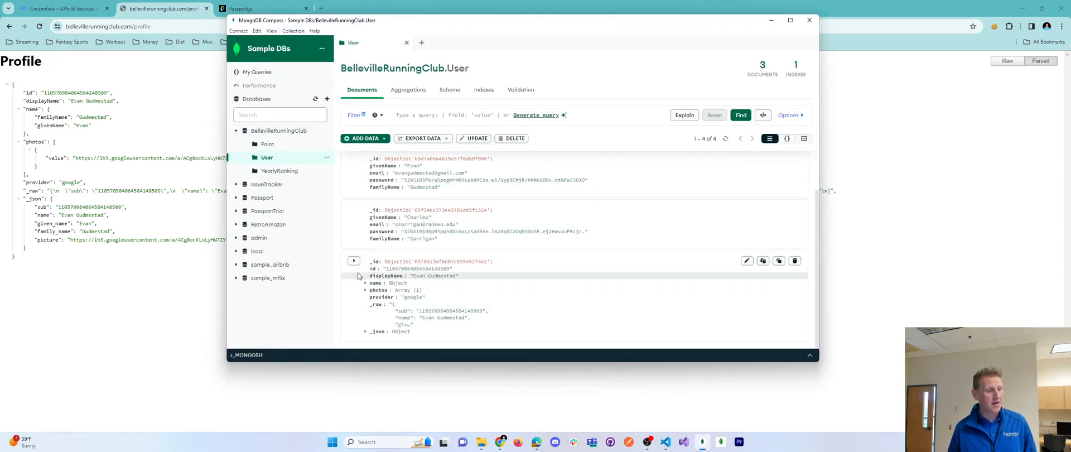
mouse_move(353, 261)
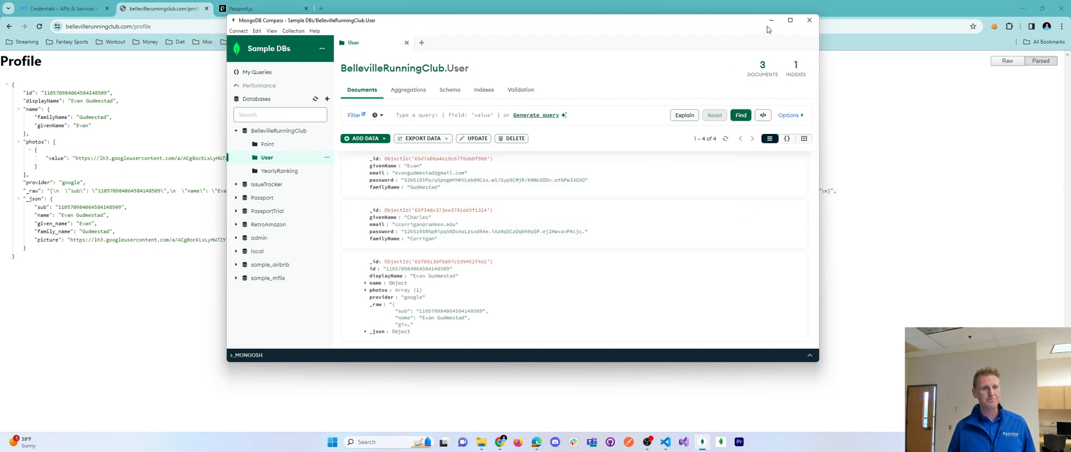
mouse_move(770, 21)
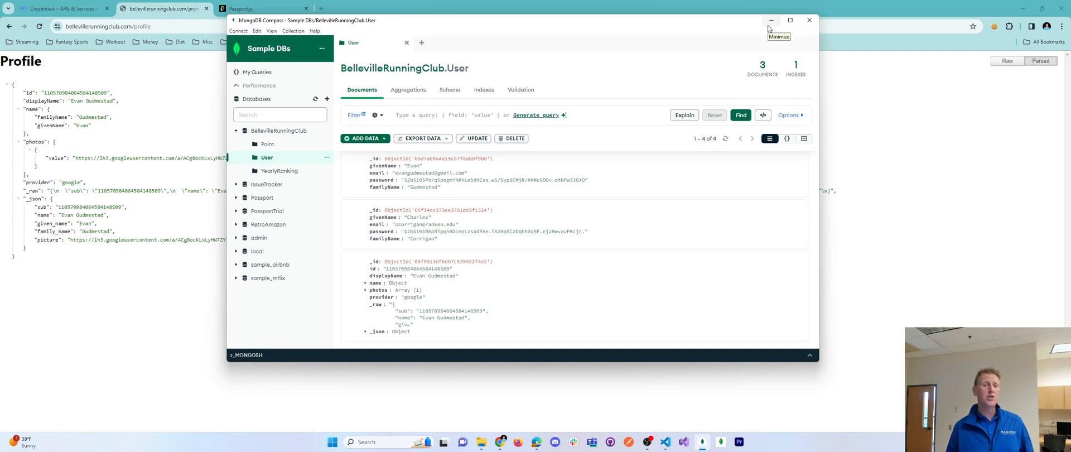
left_click(771, 20)
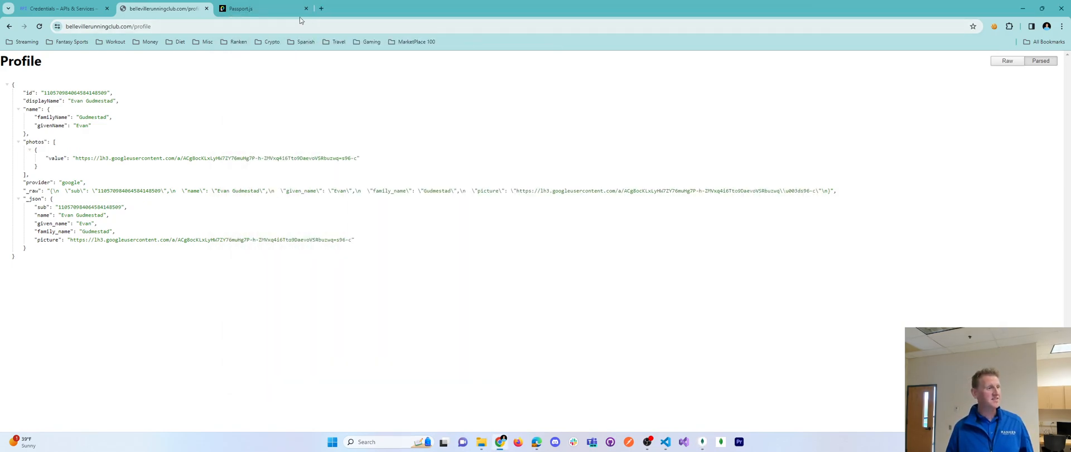
Open the passport-google-oauth20 strategy page with its npm install command, then a new blank tab
left_click(260, 8)
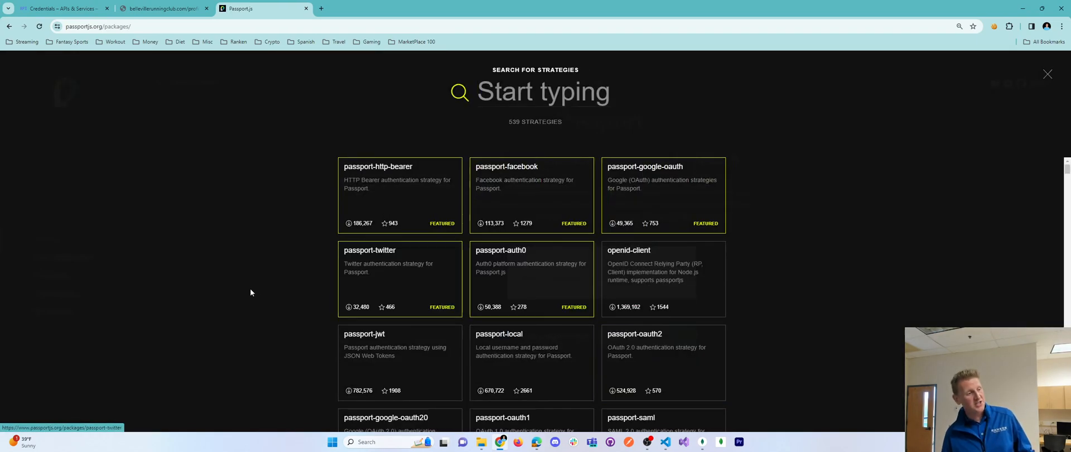
scroll("down", 3)
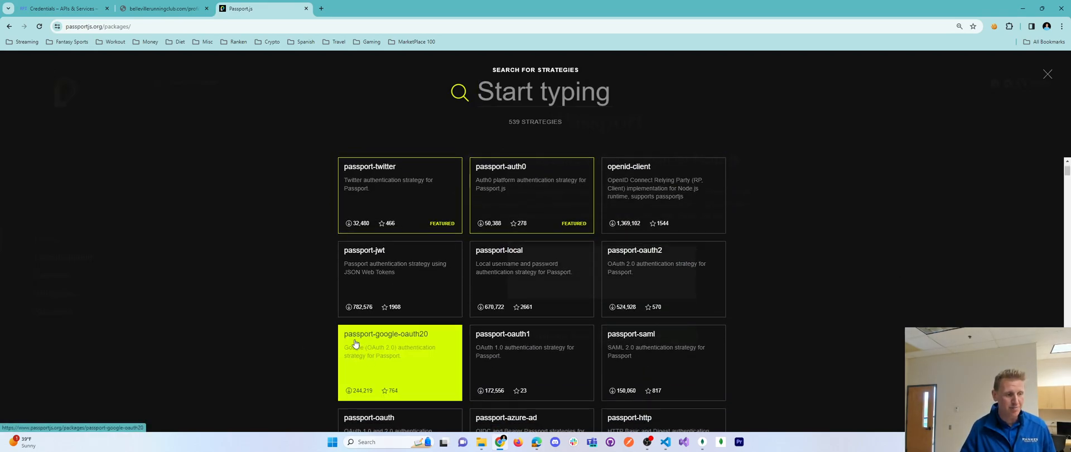
mouse_move(425, 338)
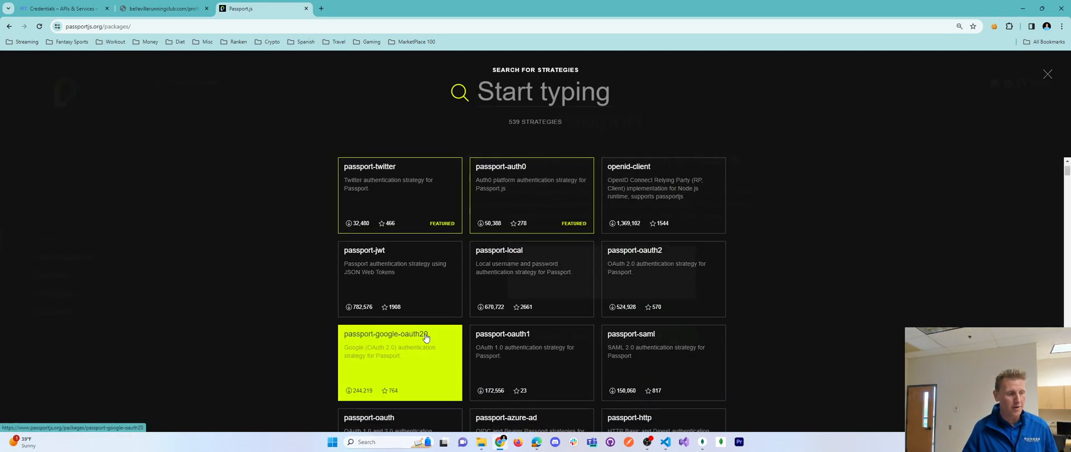
left_click(400, 334)
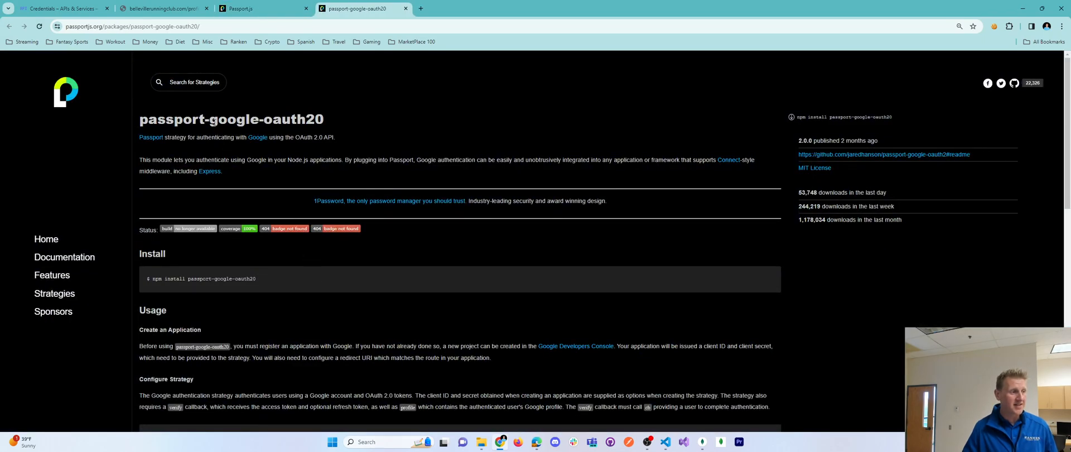
triple_click(201, 279)
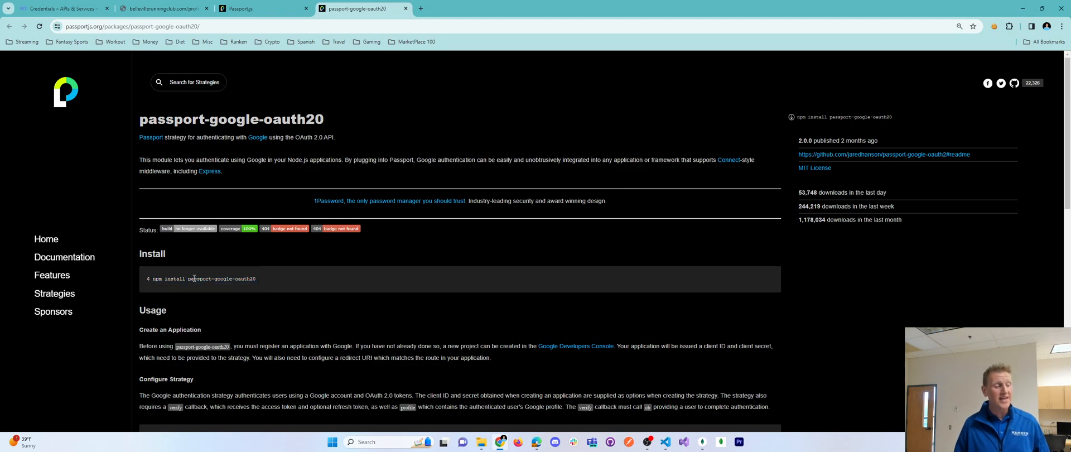
double_click(198, 279)
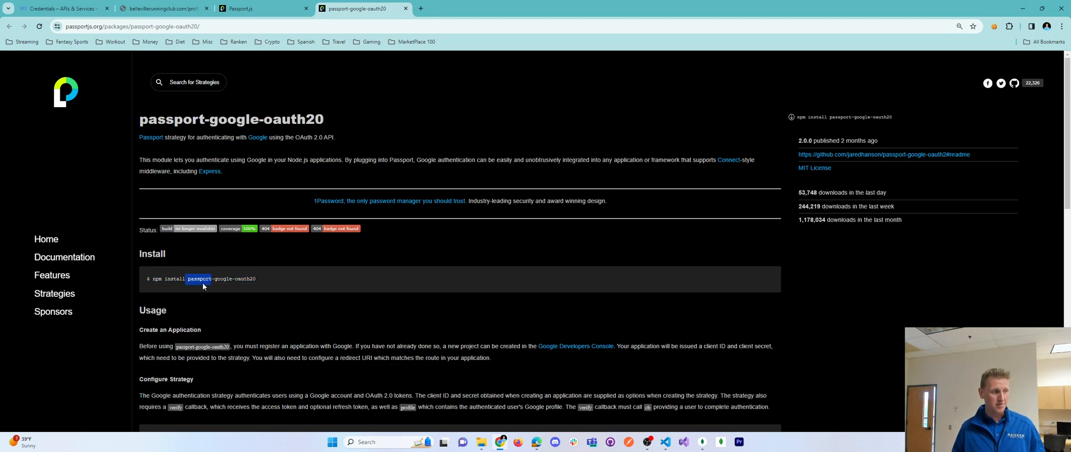
left_click(520, 8)
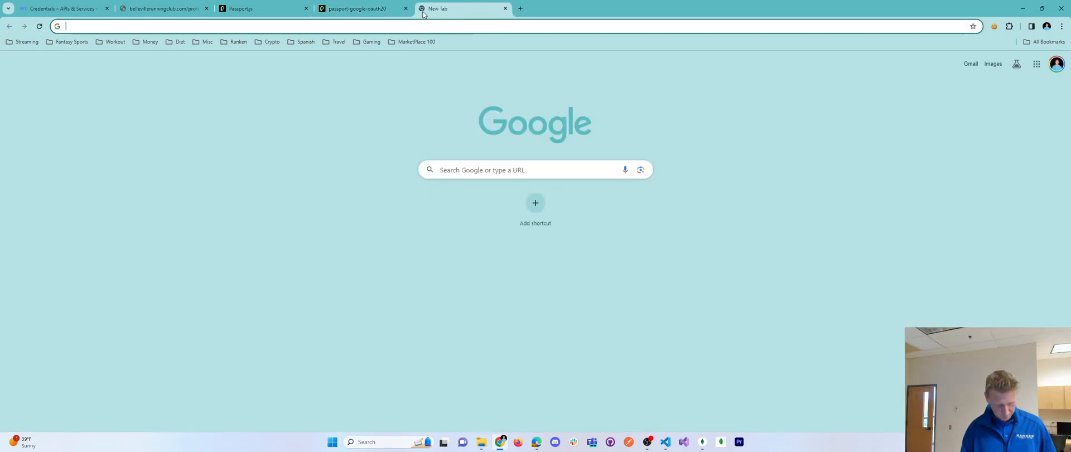
Find the passport package on npmjs.com and run 'npm i passport' in the VS Code terminal
type("npmjs.com/search?q=passport")
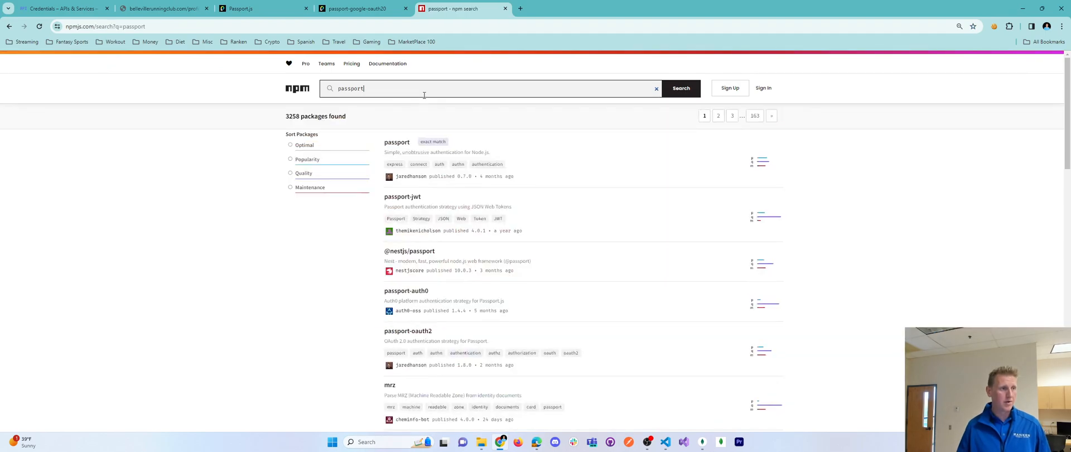
left_click(396, 142)
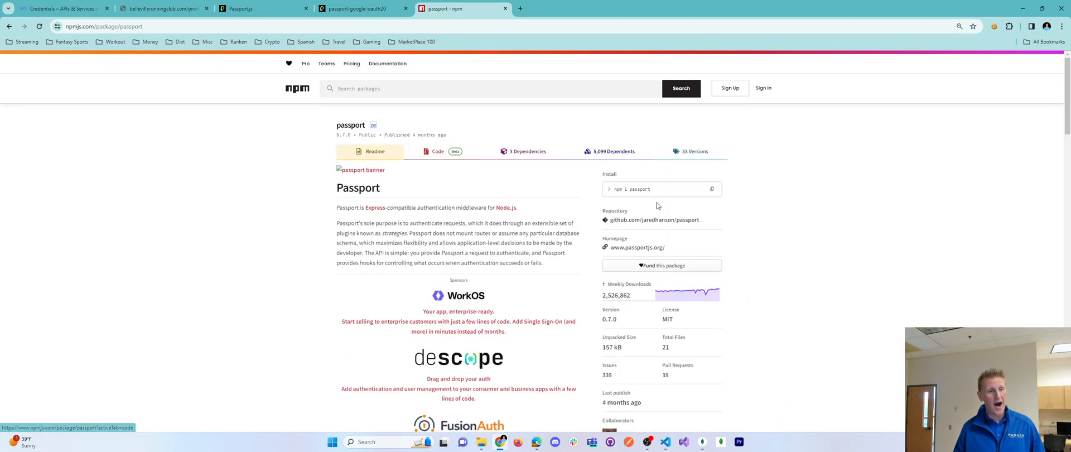
left_click(711, 188)
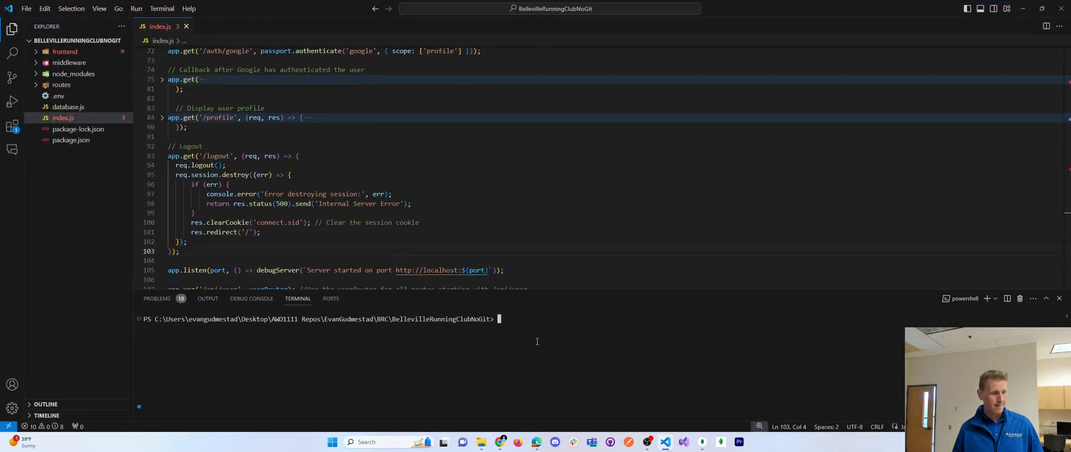
type("npm i passport")
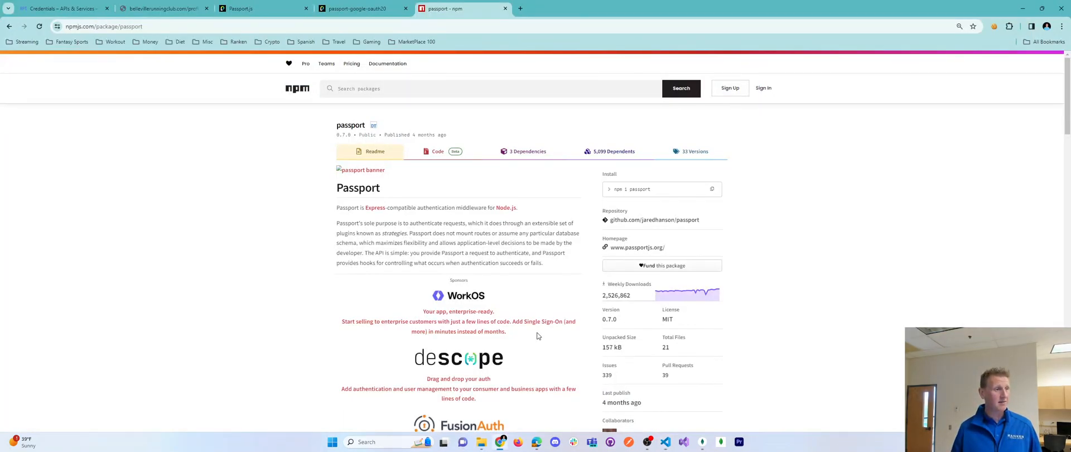
left_click(361, 7)
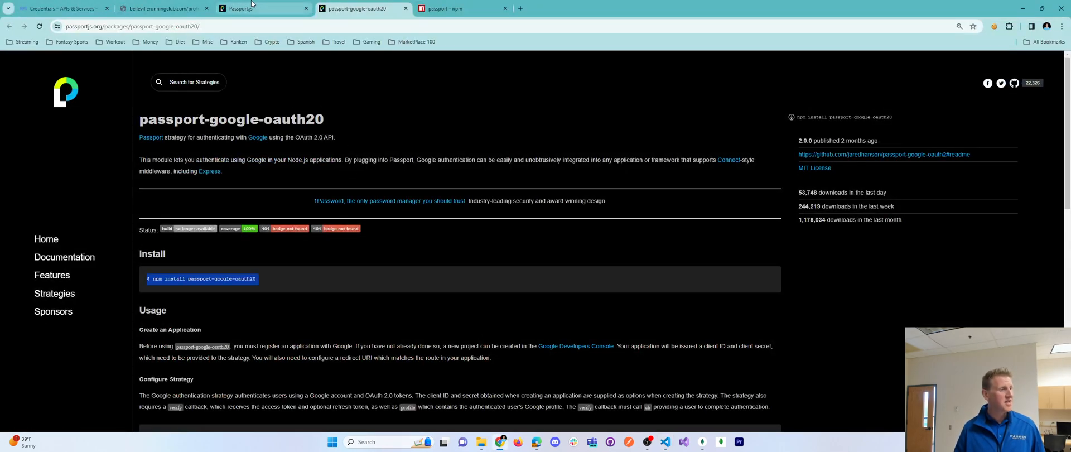
left_click(443, 8)
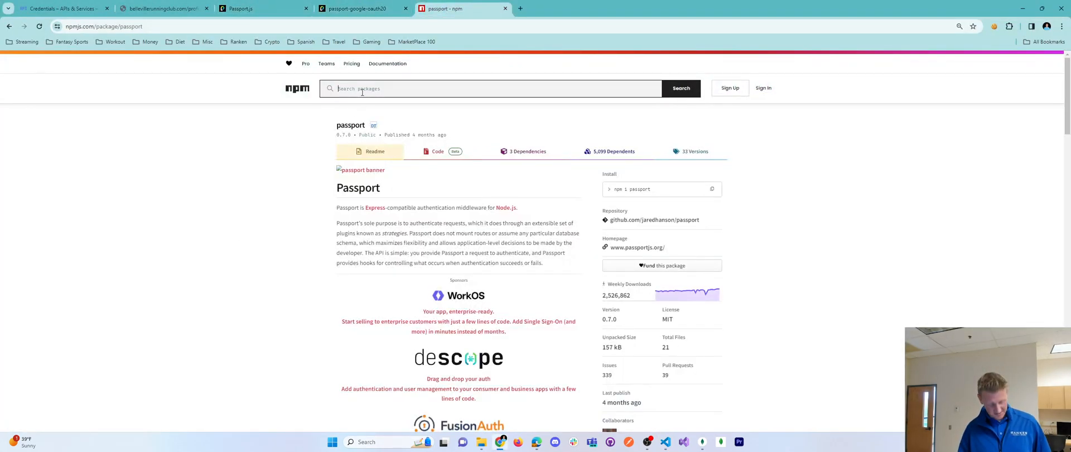
Look up the express-session package on npm and return to the VS Code terminal
type("express-session")
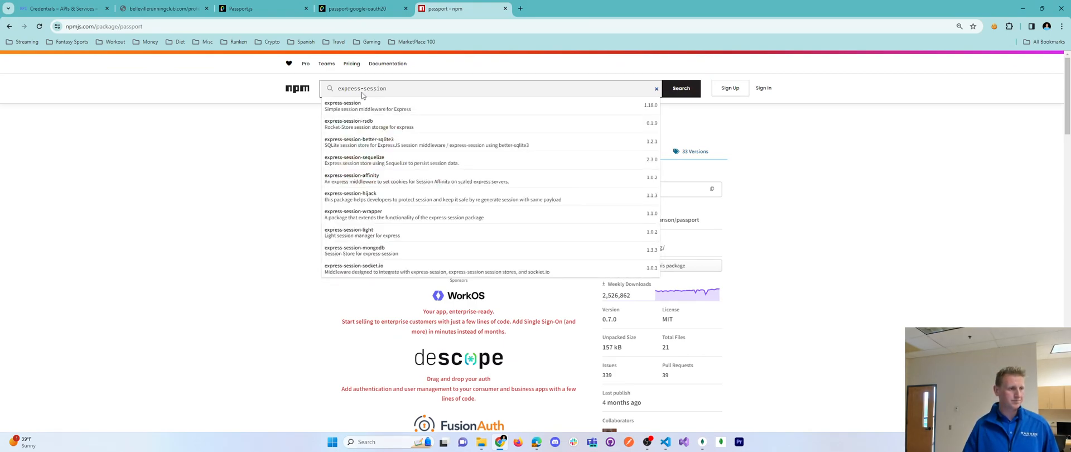
left_click(343, 106)
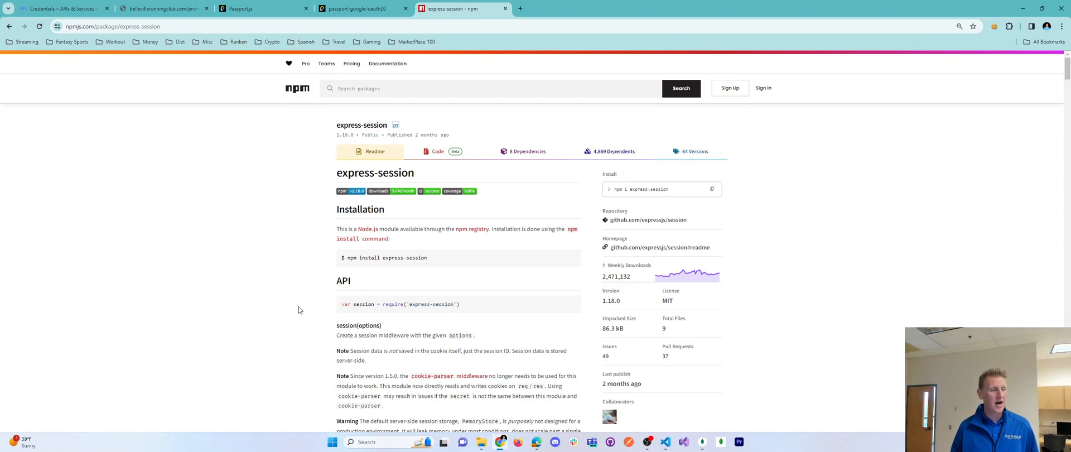
mouse_move(647, 205)
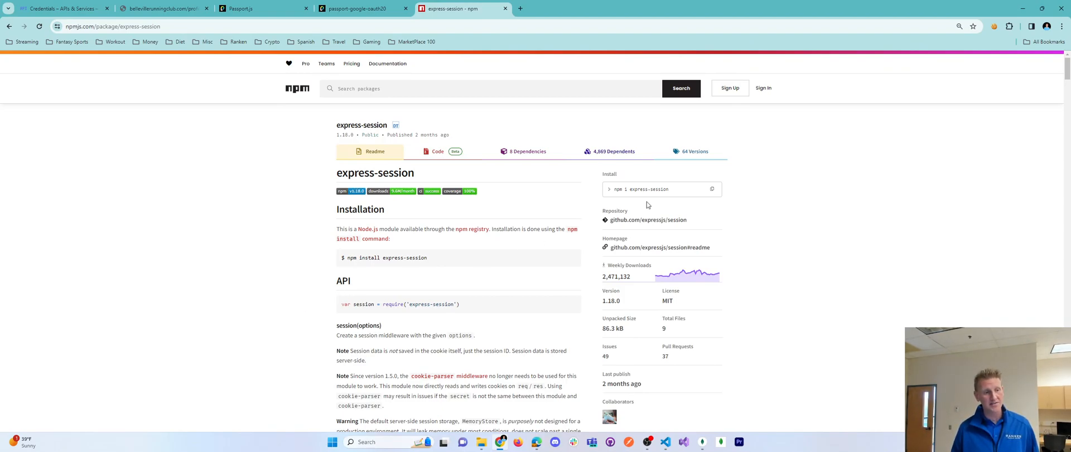
left_click(712, 189)
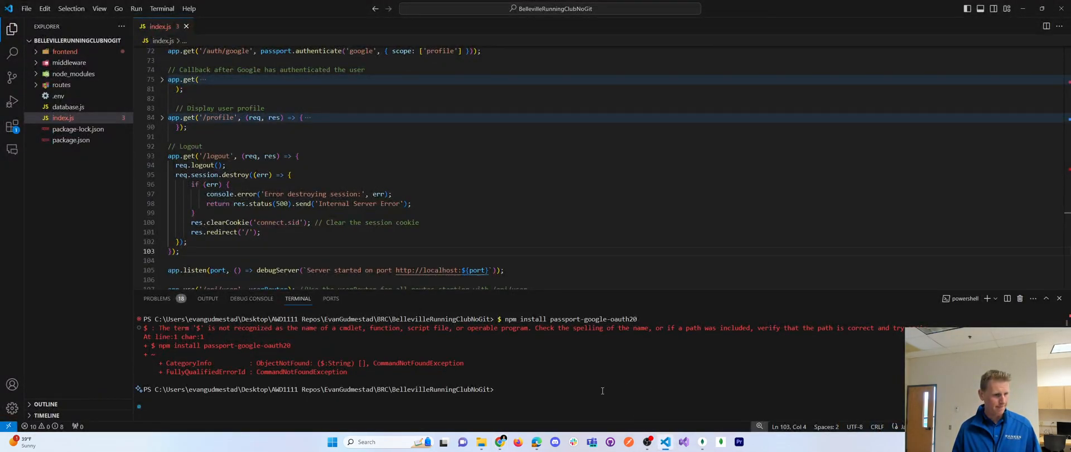
Install express-session, confirm passport, passport-google-oauth20 and express-session in package.json, then view index.js imports
type("npm i exp")
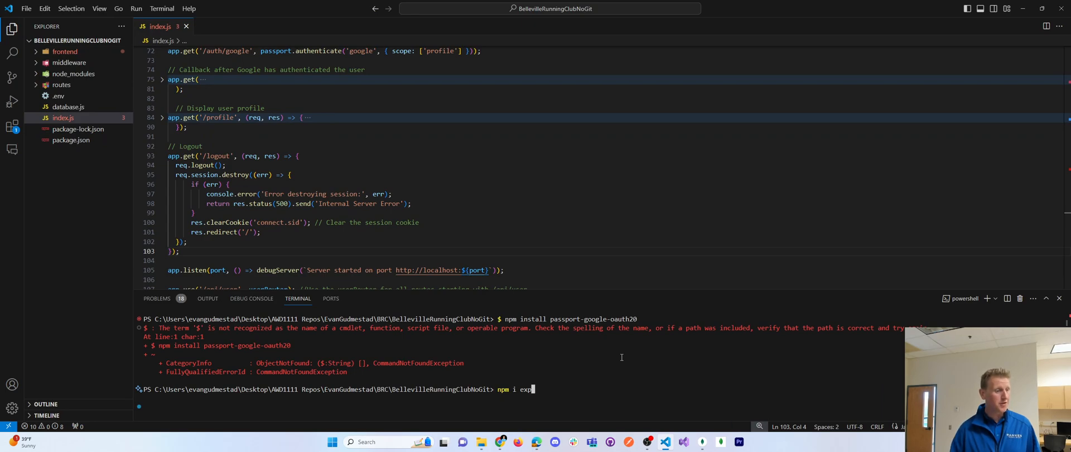
left_click(70, 139)
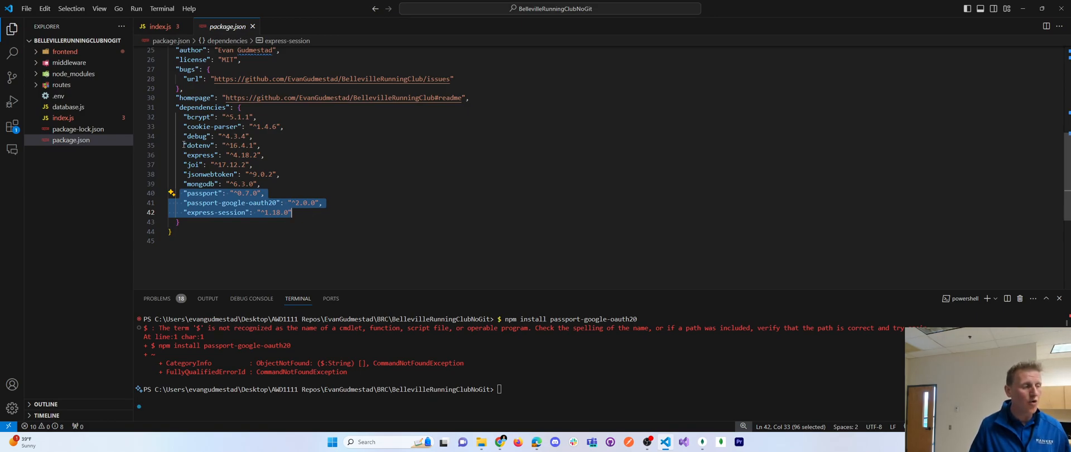
double_click(198, 145)
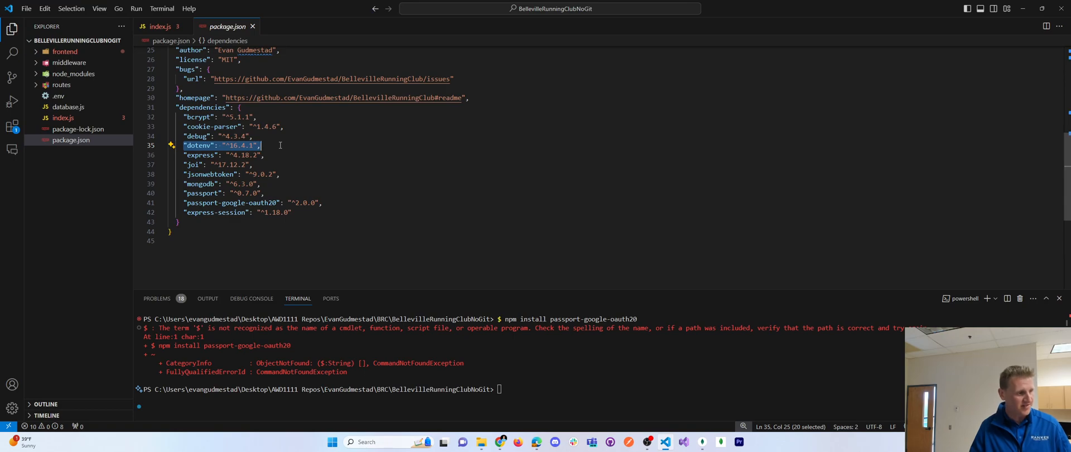
mouse_move(59, 96)
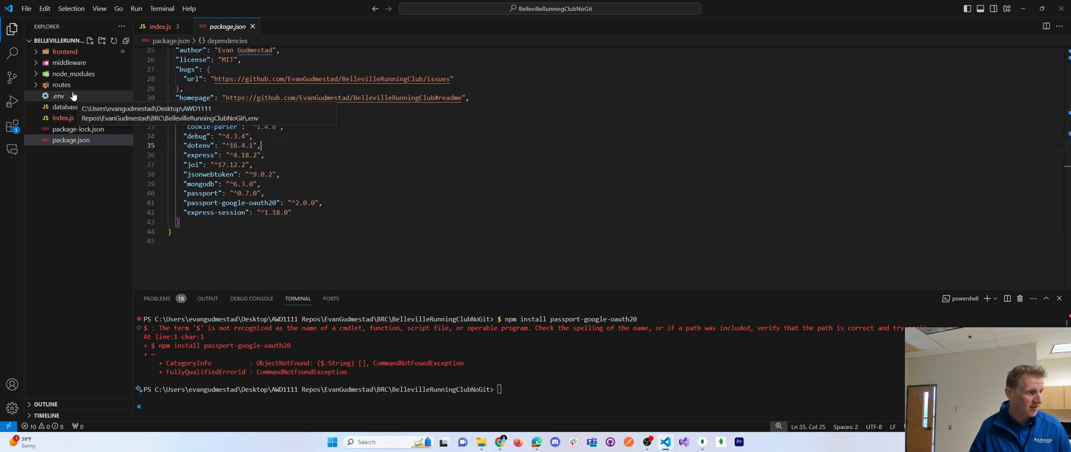
double_click(202, 184)
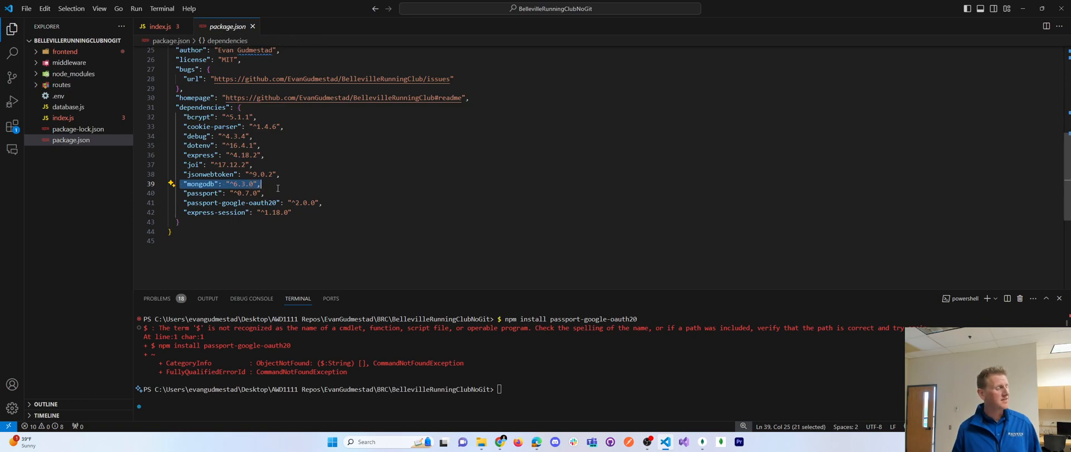
left_click(246, 87)
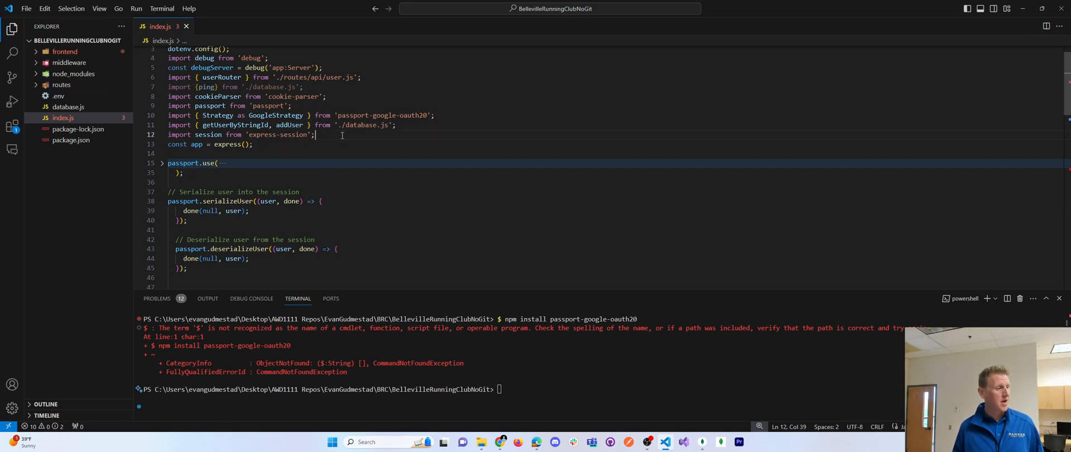
left_click_drag(167, 106, 314, 135)
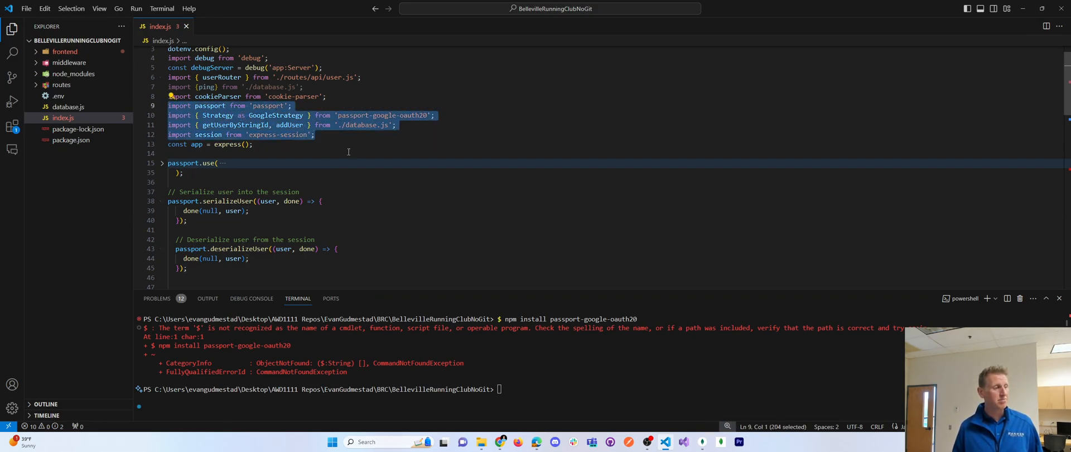
mouse_move(521, 171)
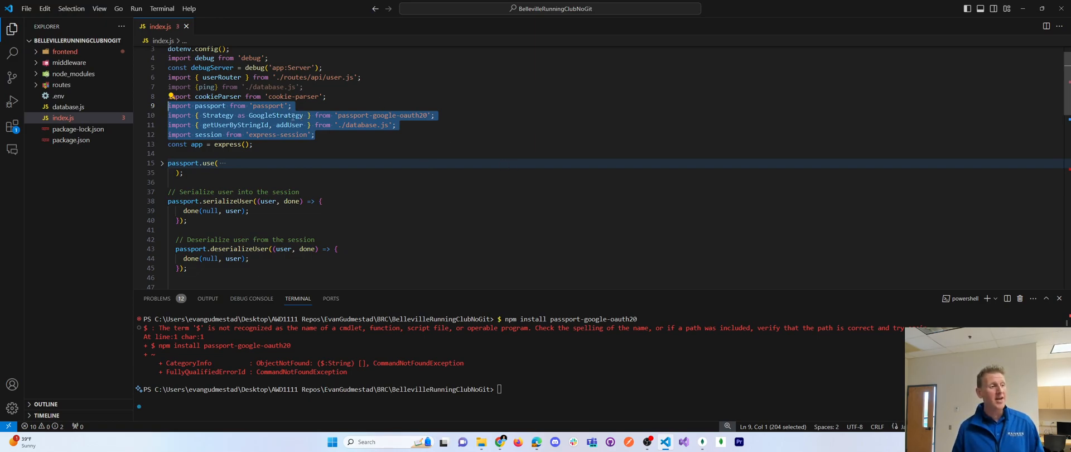
double_click(276, 115)
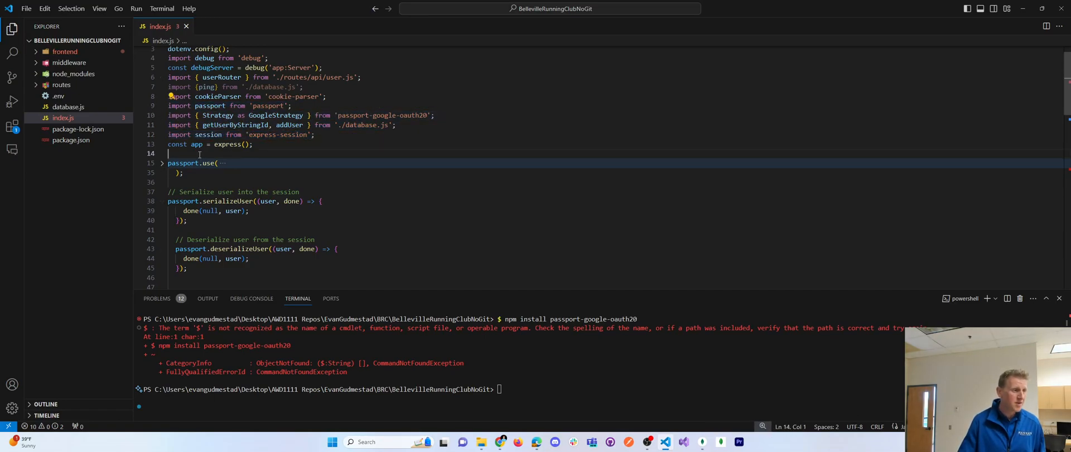
double_click(239, 143)
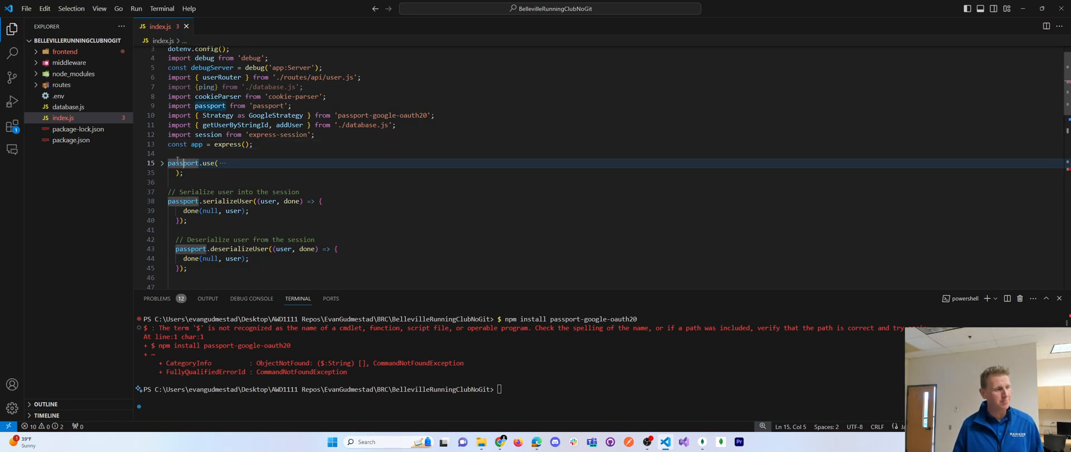
Unfold passport.use and review the GoogleStrategy clientID, clientSecret and callbackURL options
left_click(162, 163)
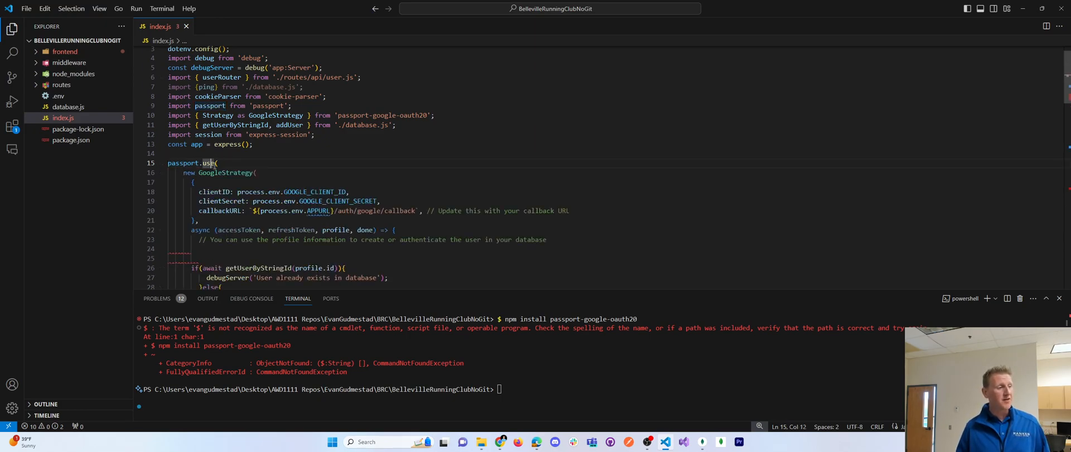
left_click_drag(194, 173, 215, 210)
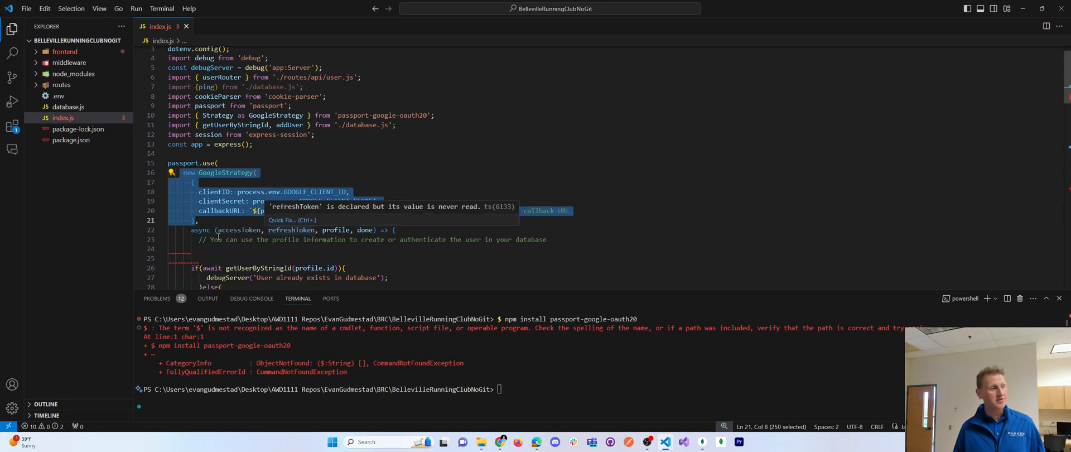
double_click(227, 173)
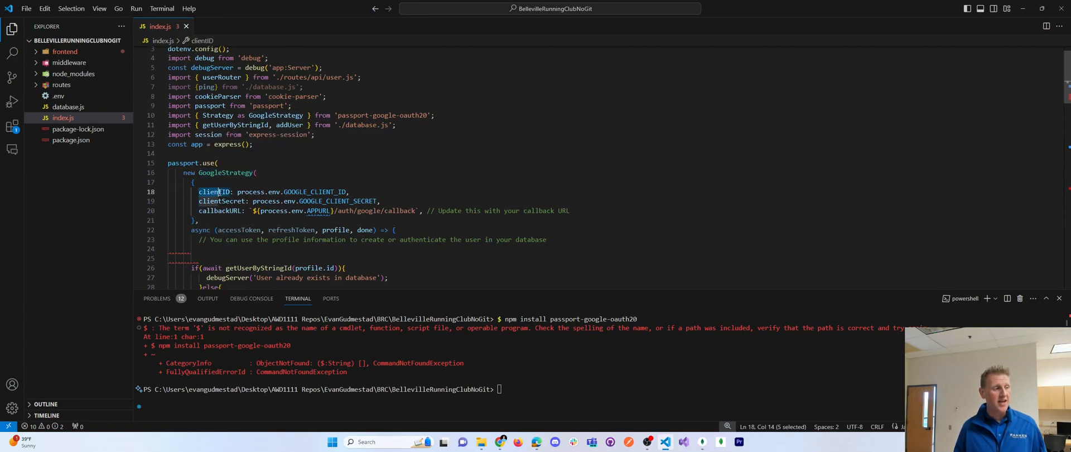
double_click(224, 201)
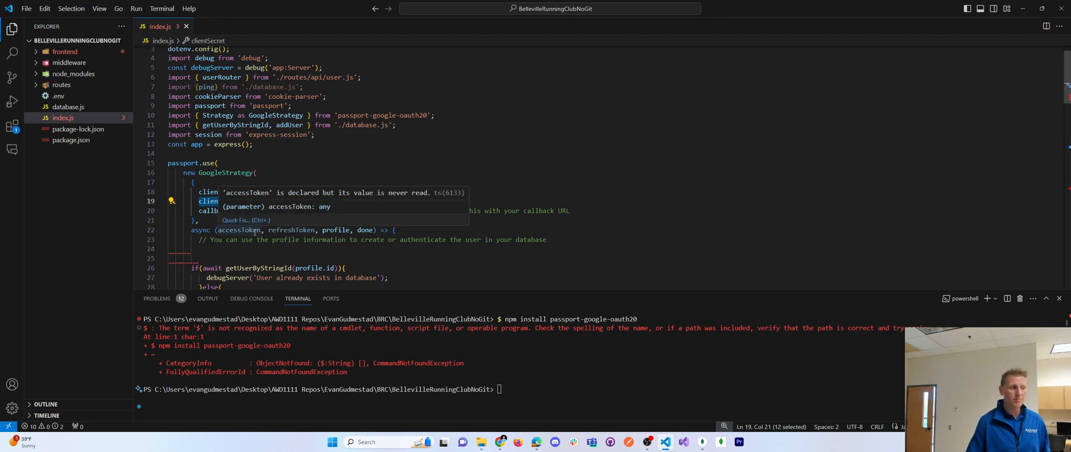
left_click(392, 150)
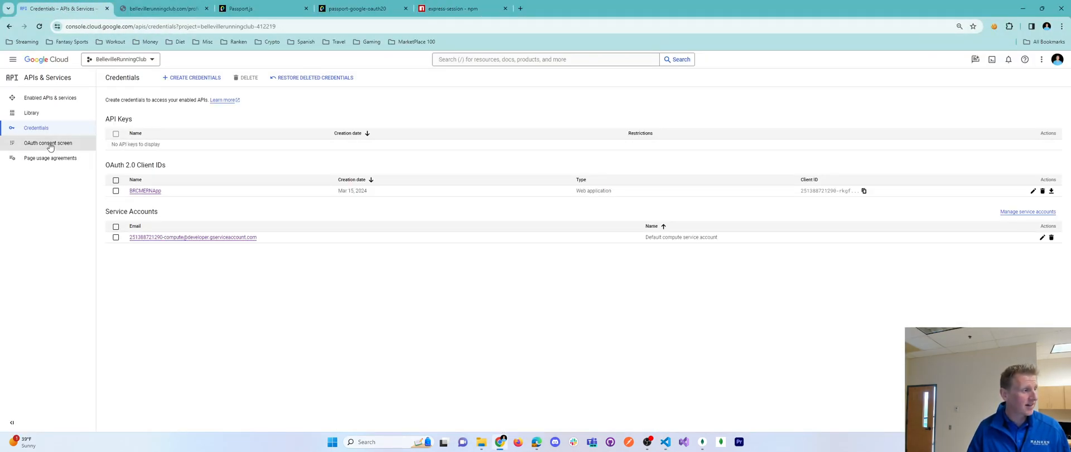
Navigate APIs & Services > Credentials to review the BRCMERNApp OAuth 2.0 Client ID
left_click(45, 59)
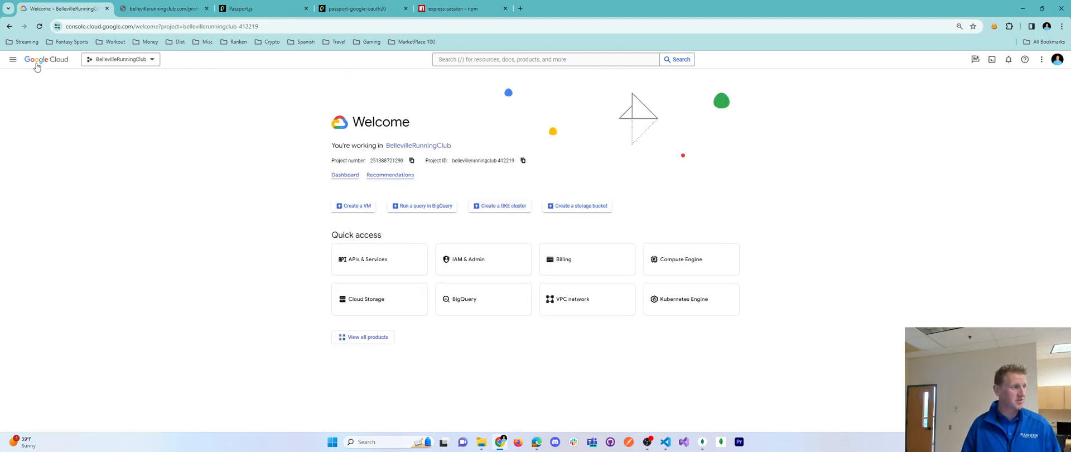
left_click(12, 59)
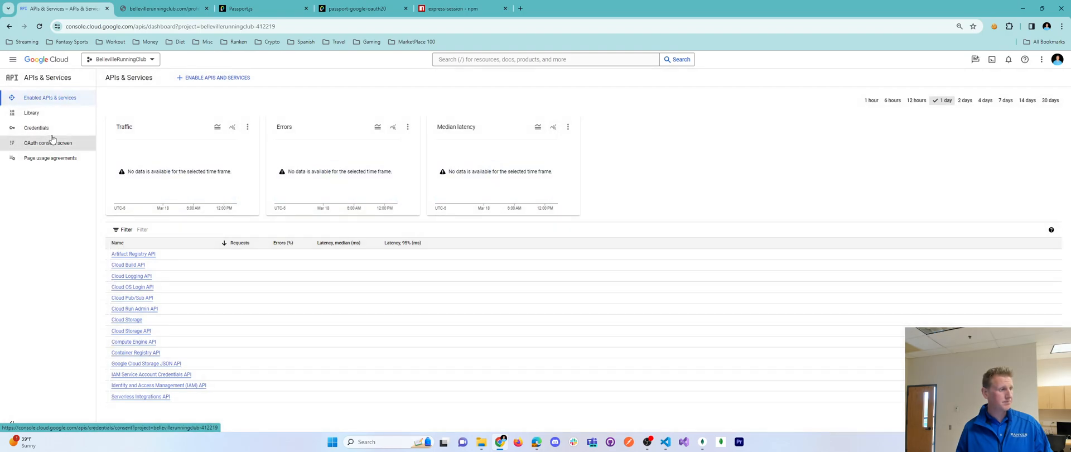
left_click(35, 127)
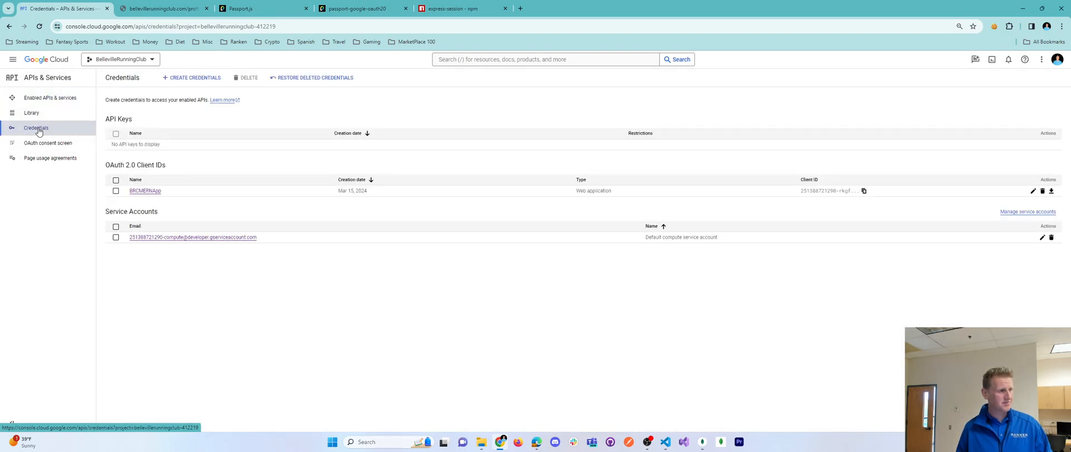
double_click(116, 165)
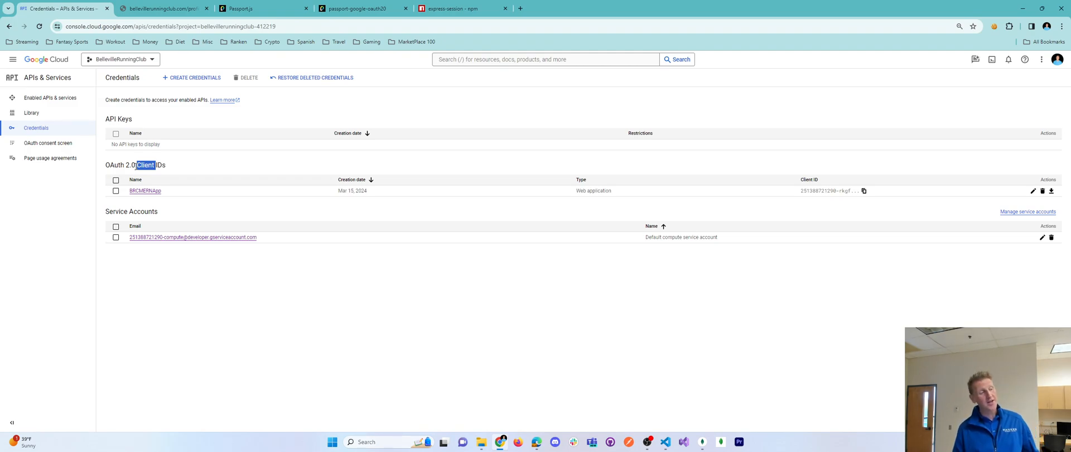
double_click(130, 164)
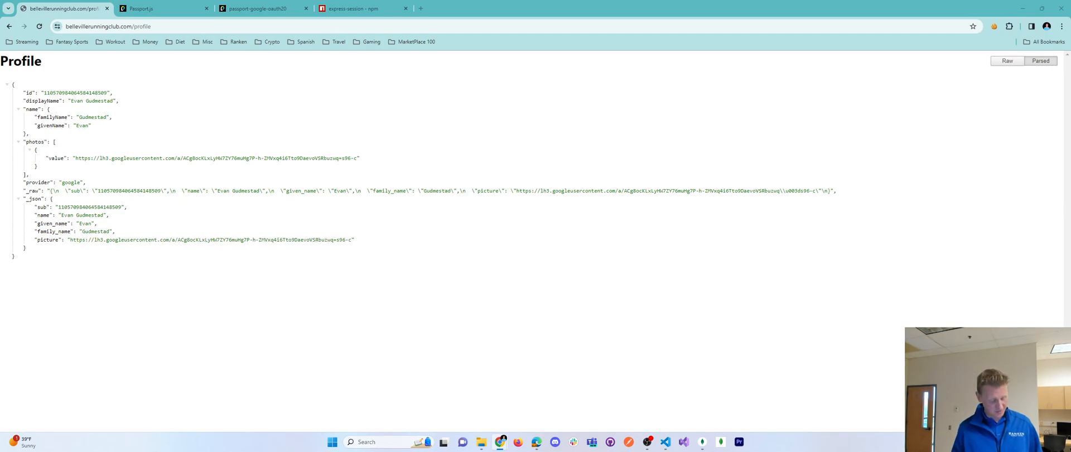
mouse_move(455, 92)
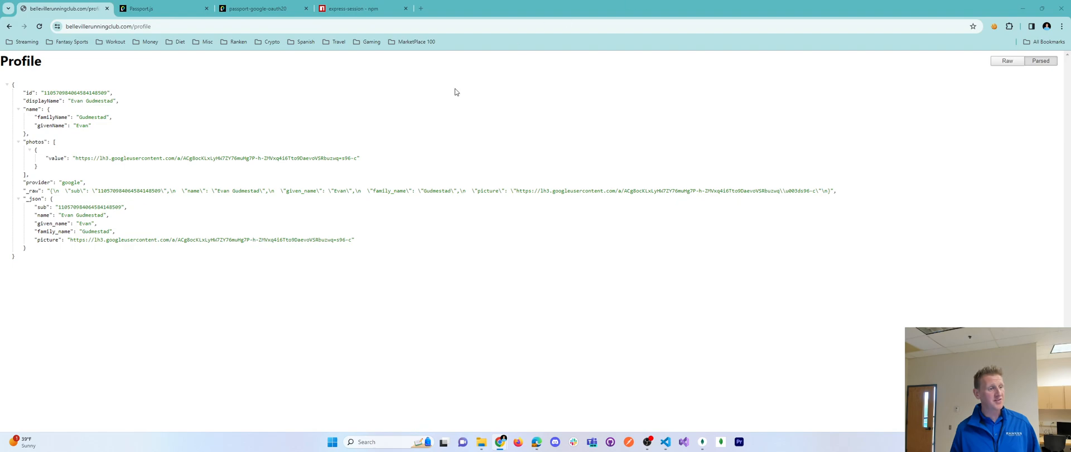
Launch Notepad from the Start menu search
left_click(333, 441)
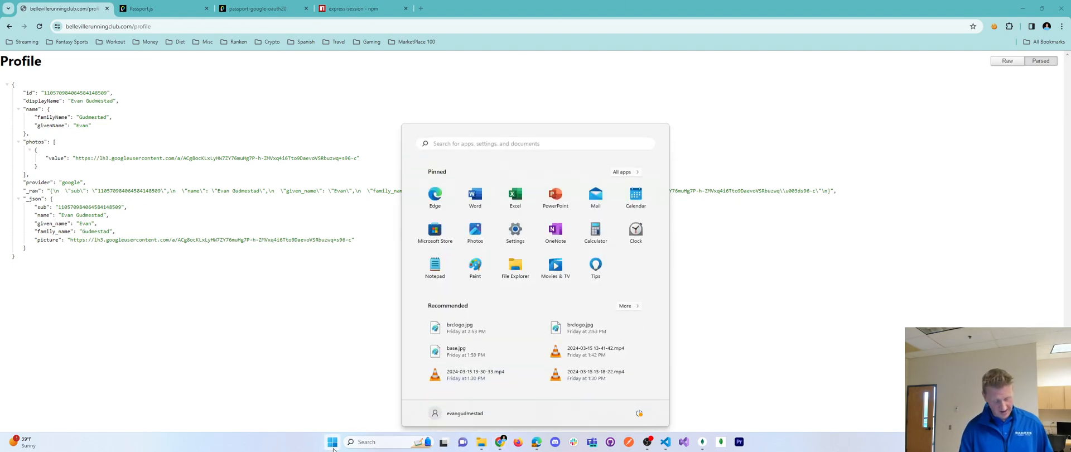
type("notepad")
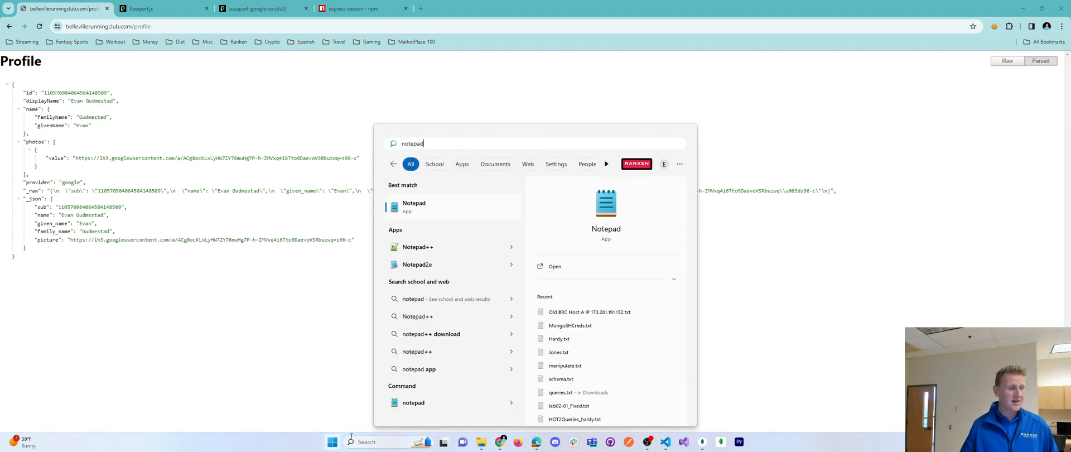
left_click(588, 312)
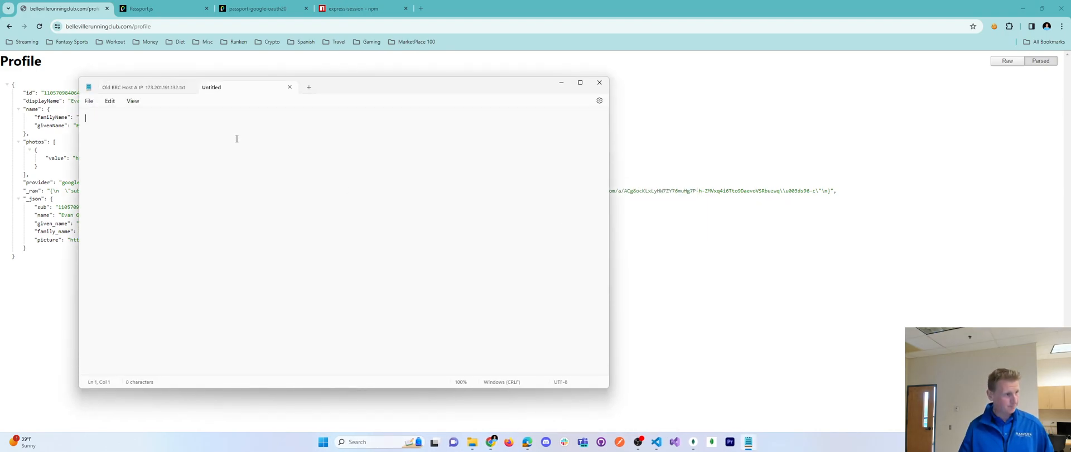
type("https://bellevillerunningclub.com")
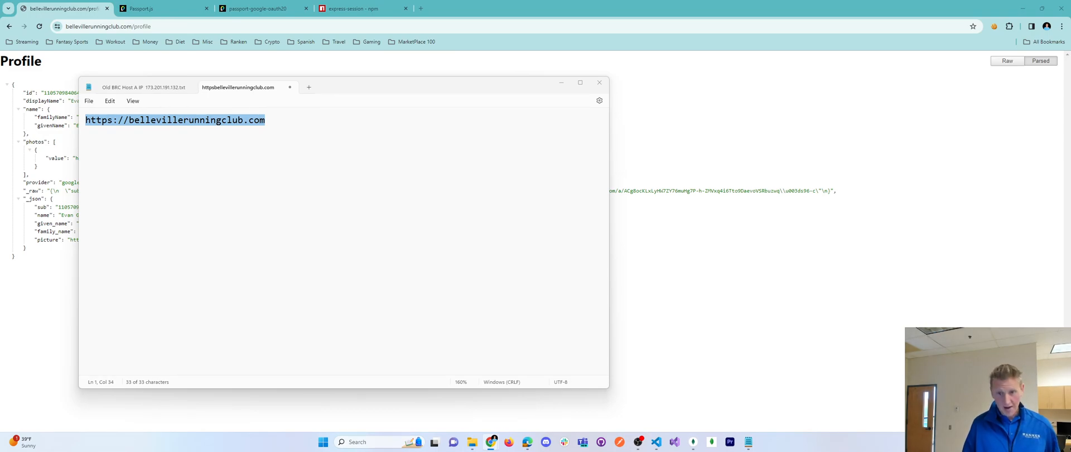
type("http://localhost:5000")
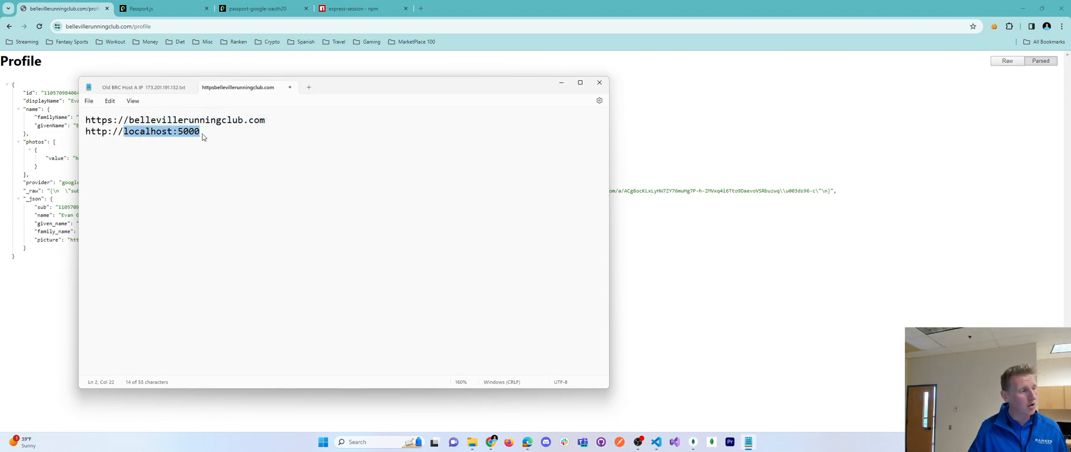
left_click(201, 130)
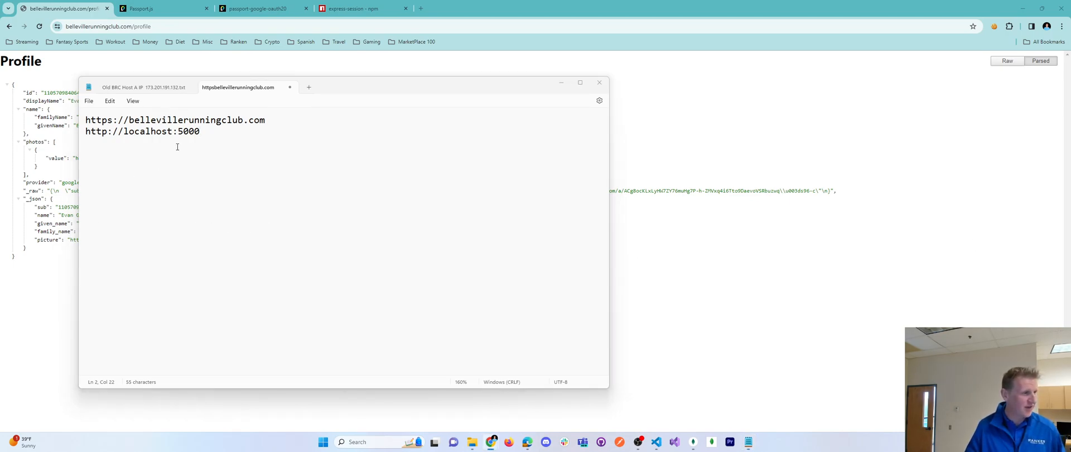
type("https://brc-service-cfvgaxnhq-uc.a.run.app")
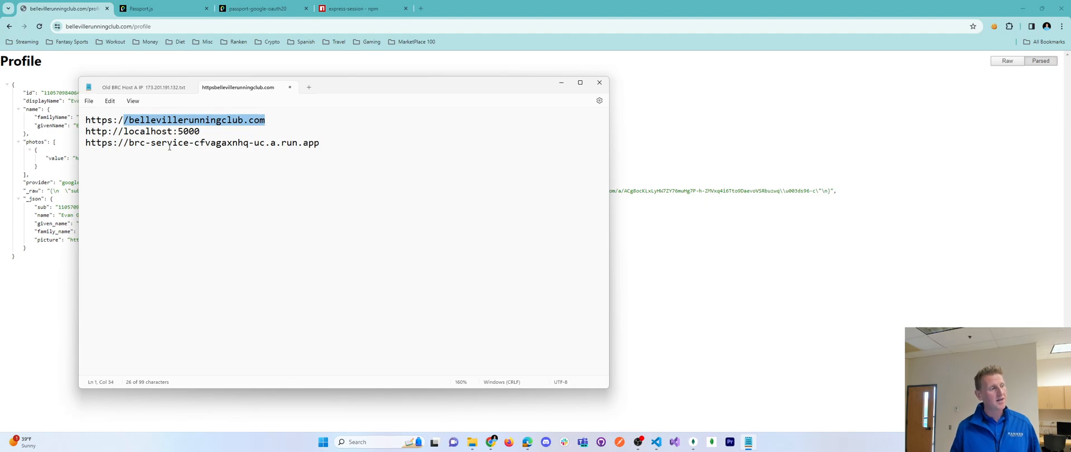
left_click_drag(126, 119, 270, 143)
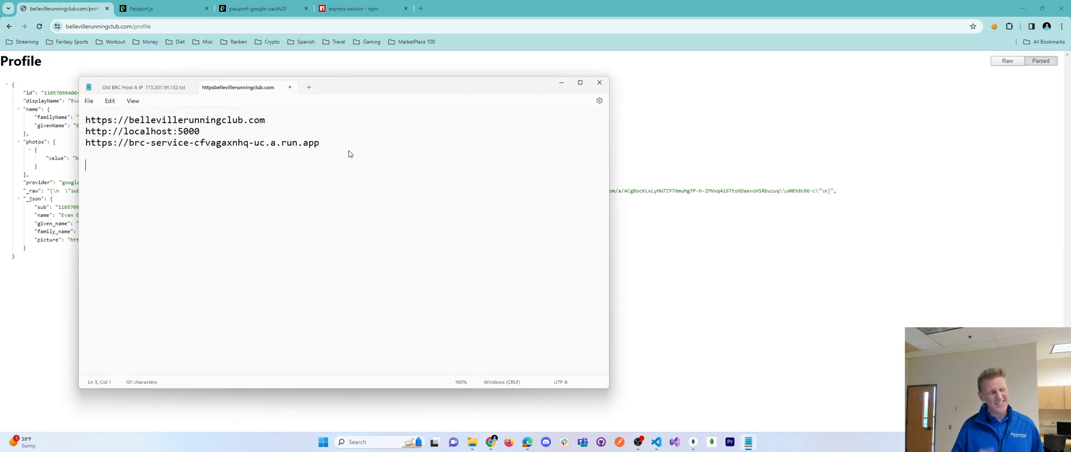
Add /auth/google/callback URLs for bellevillerunningclub.com, localhost:5000 and the Cloud Run service
type("https://bellevillerunningclub.com/auth/google/callback")
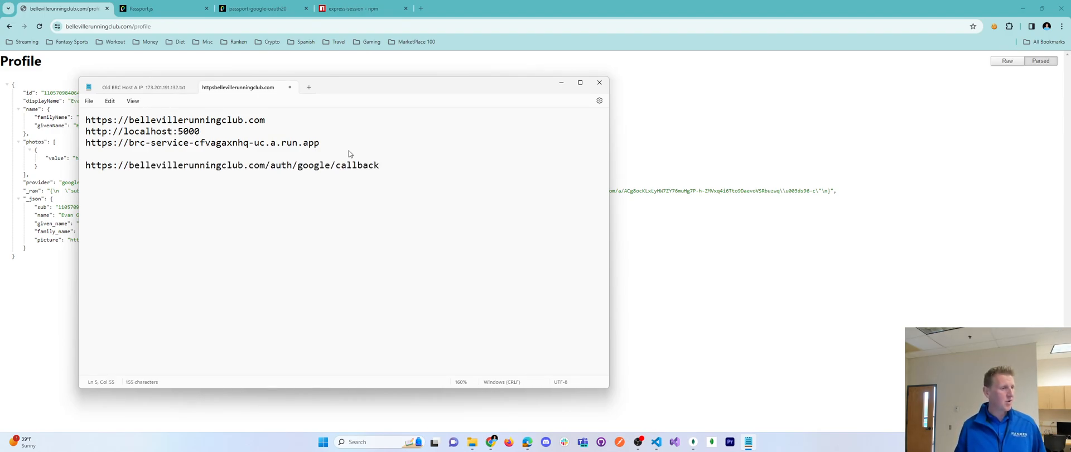
left_click_drag(267, 164, 363, 164)
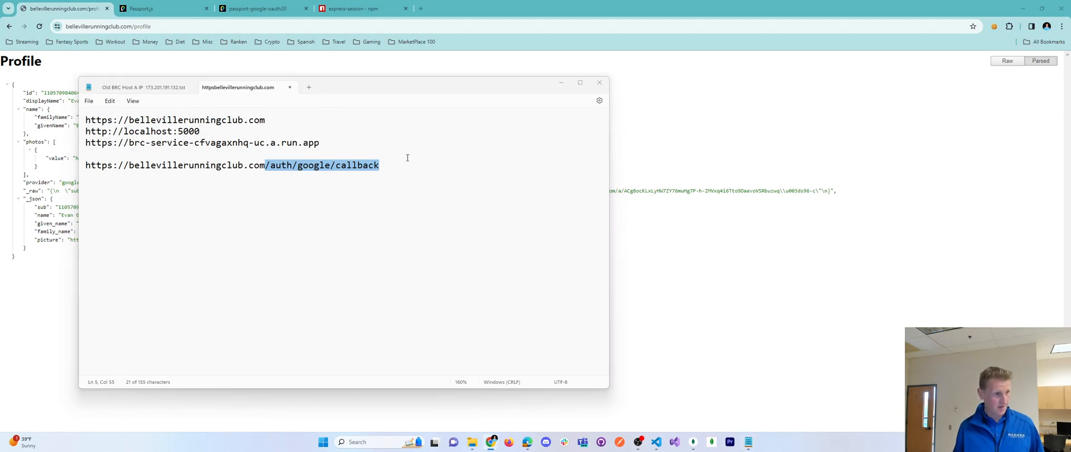
type("http://localhost:5000/auth/google/callback")
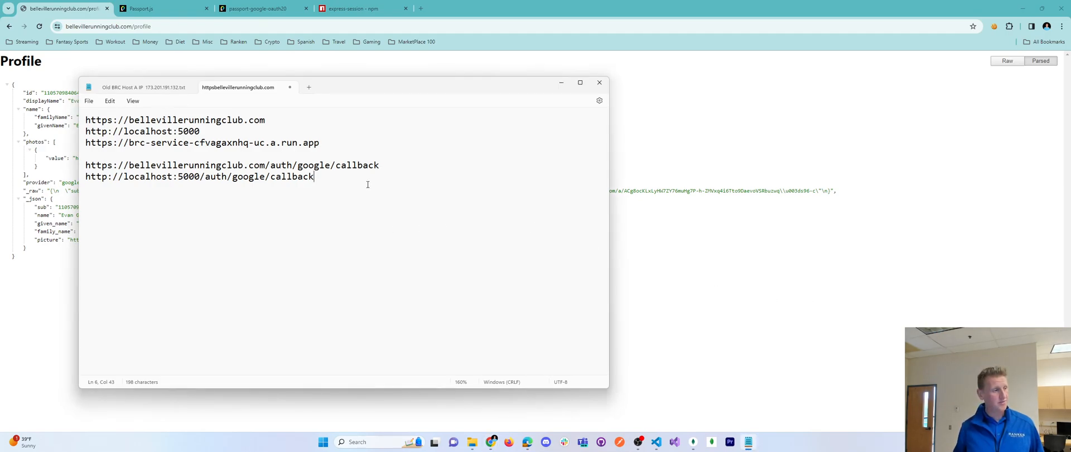
type("https://brc-service-cfvagaxnhq-uc.a.run.app/auth/google/callback")
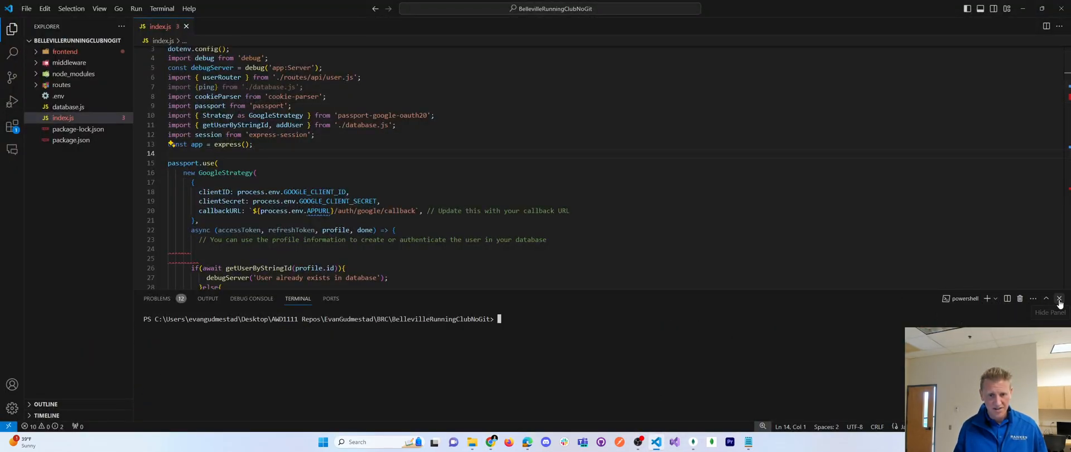
left_click(1060, 298)
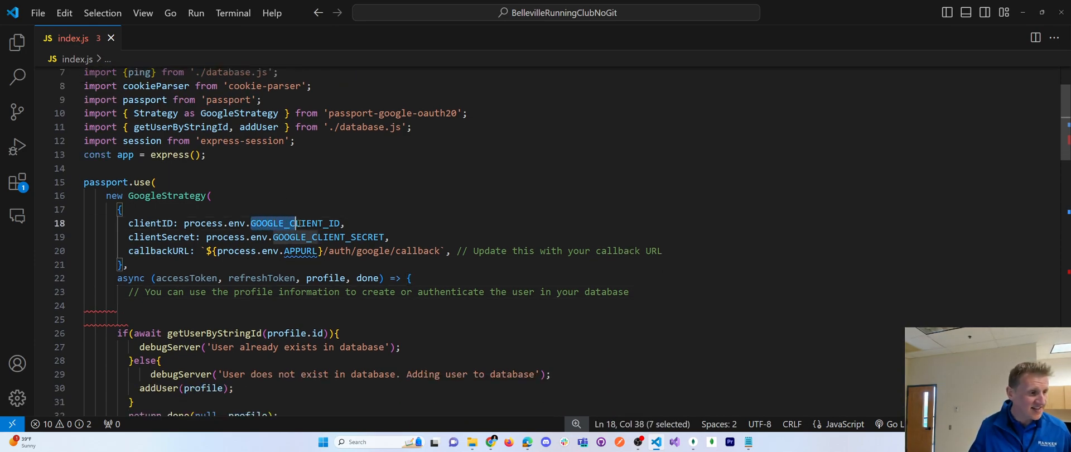
left_click(272, 236)
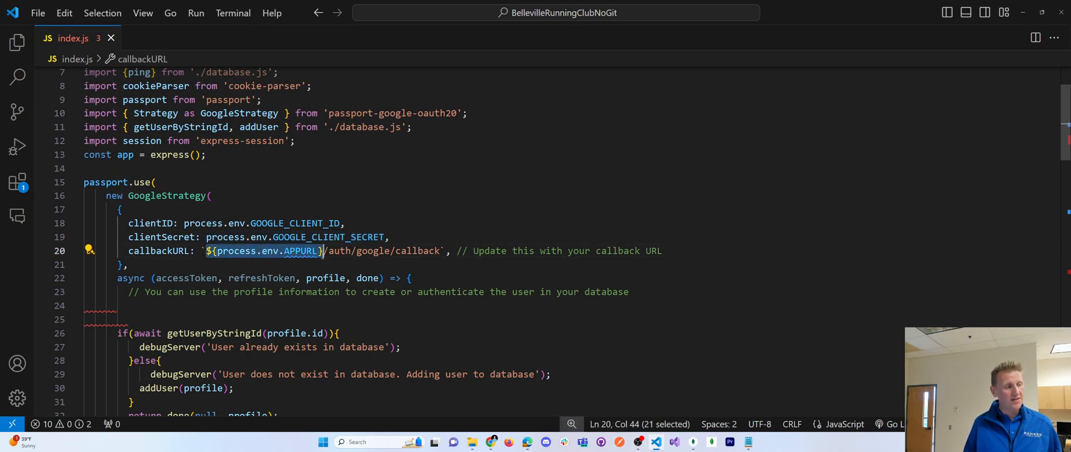
double_click(300, 251)
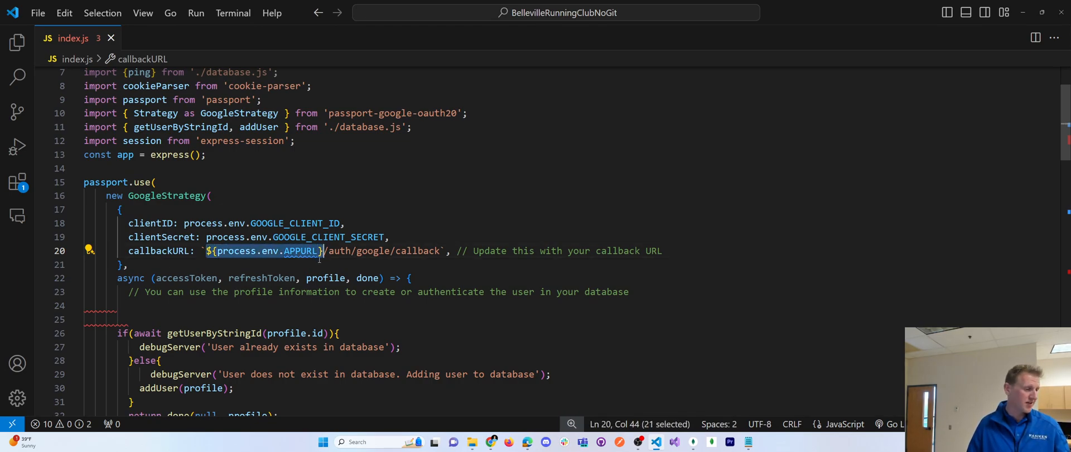
double_click(300, 251)
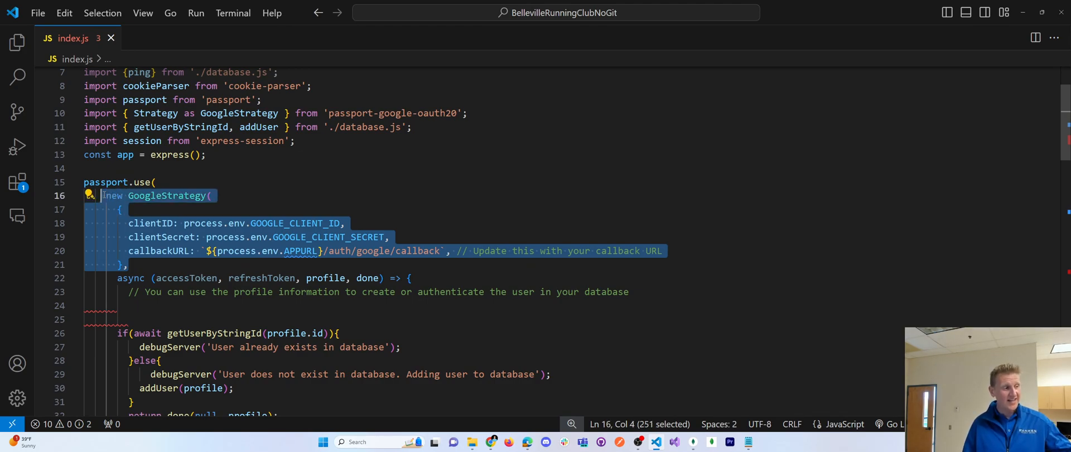
double_click(160, 251)
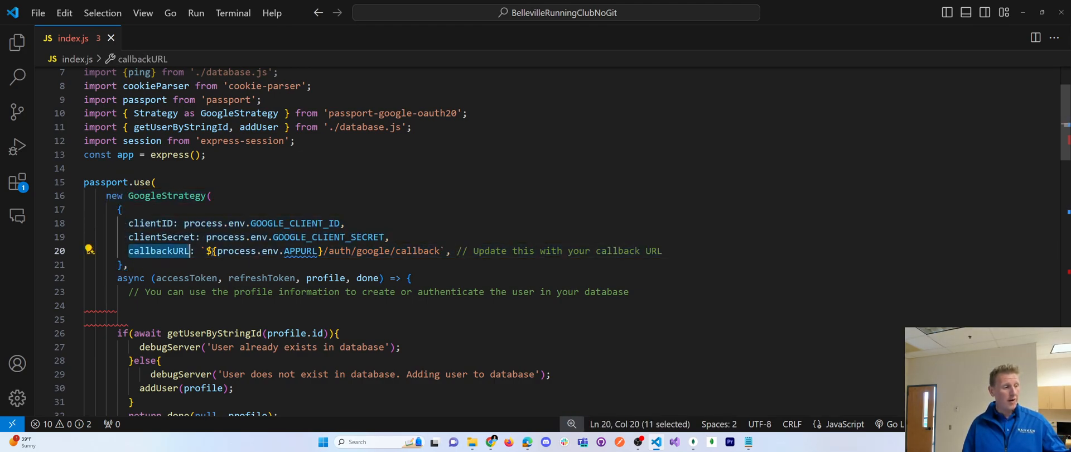
left_click_drag(210, 251, 443, 251)
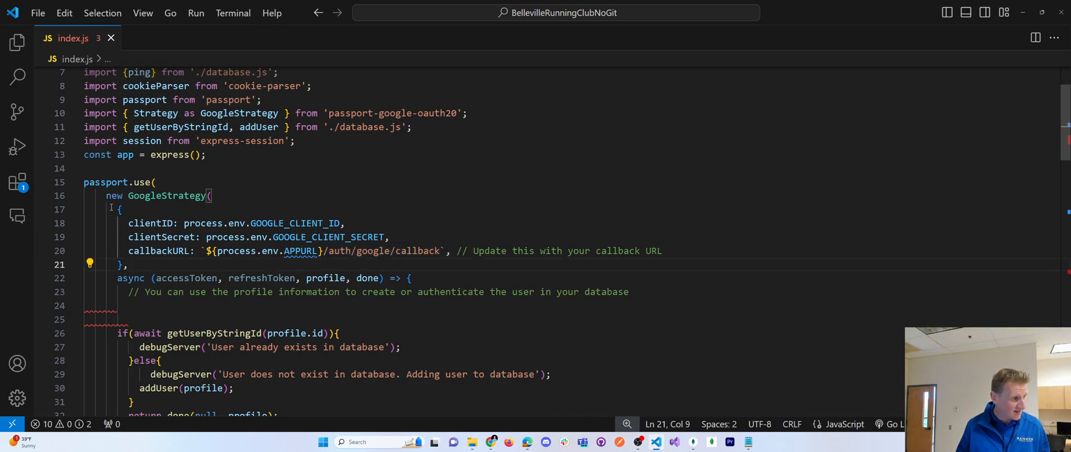
double_click(166, 196)
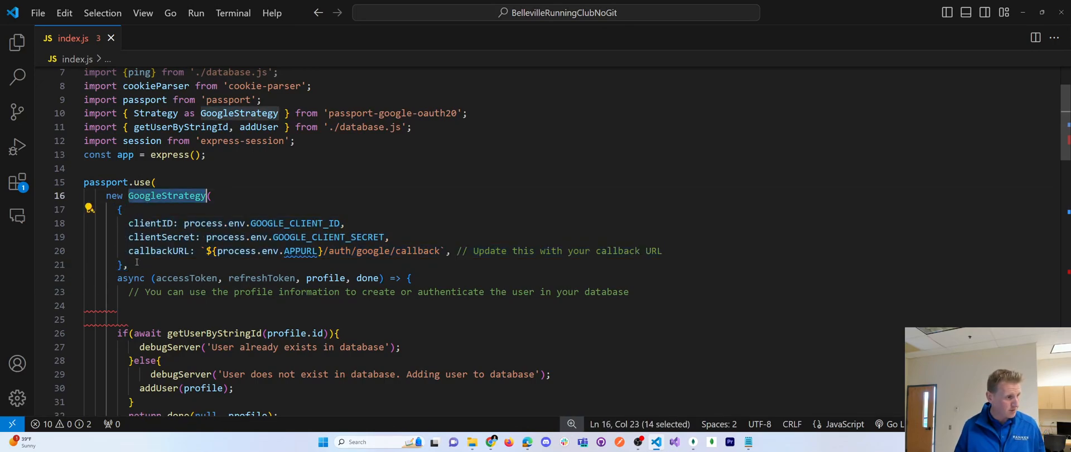
double_click(326, 278)
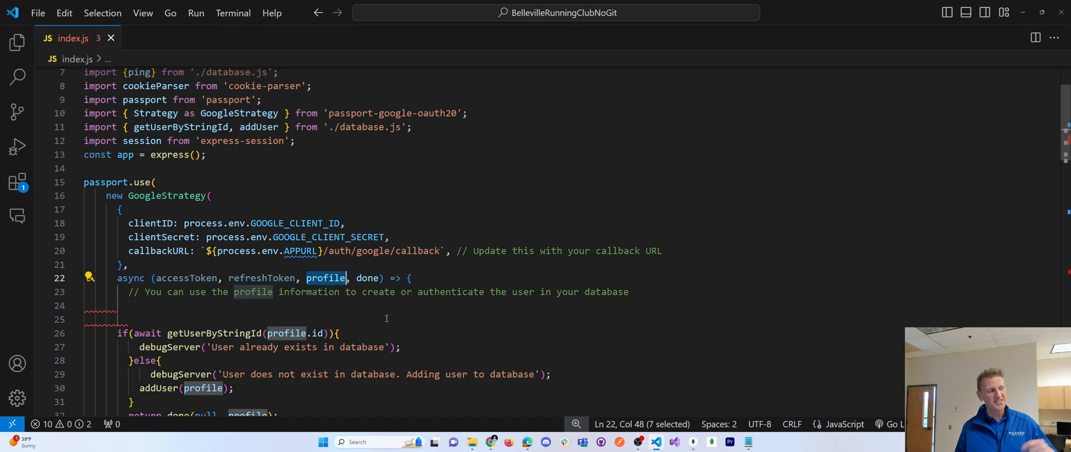
scroll("down", 3)
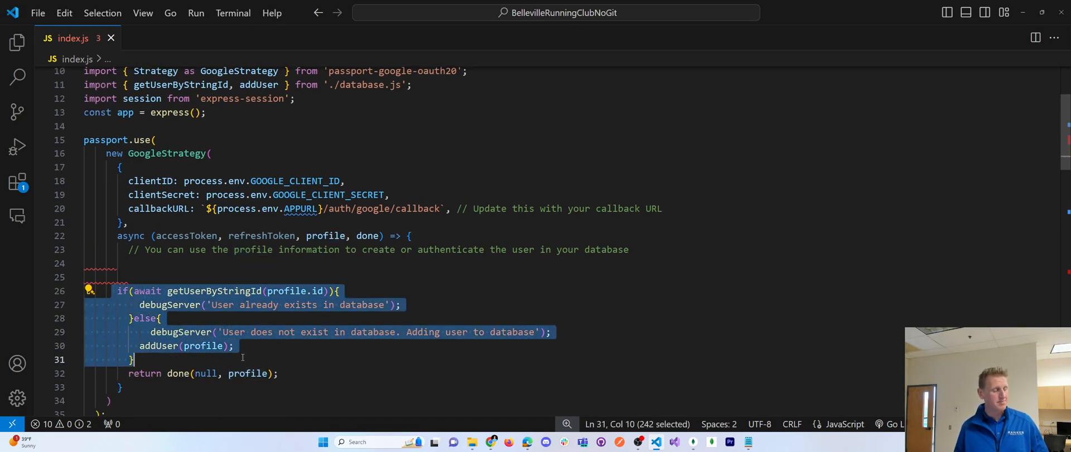
left_click(119, 291)
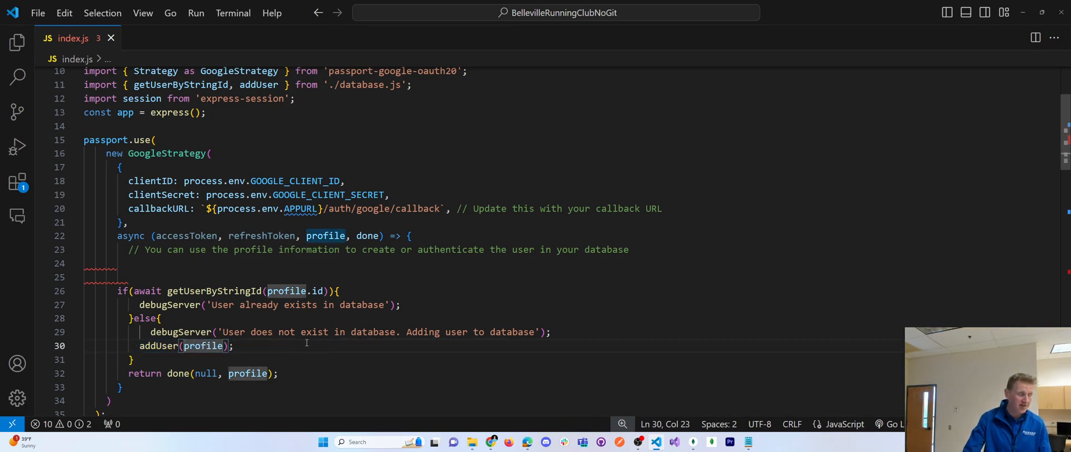
mouse_move(693, 441)
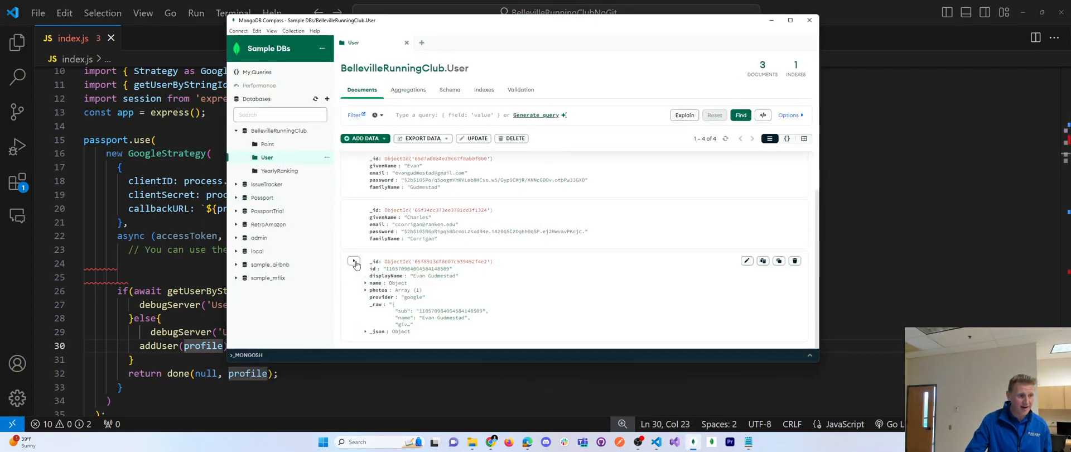
mouse_move(355, 261)
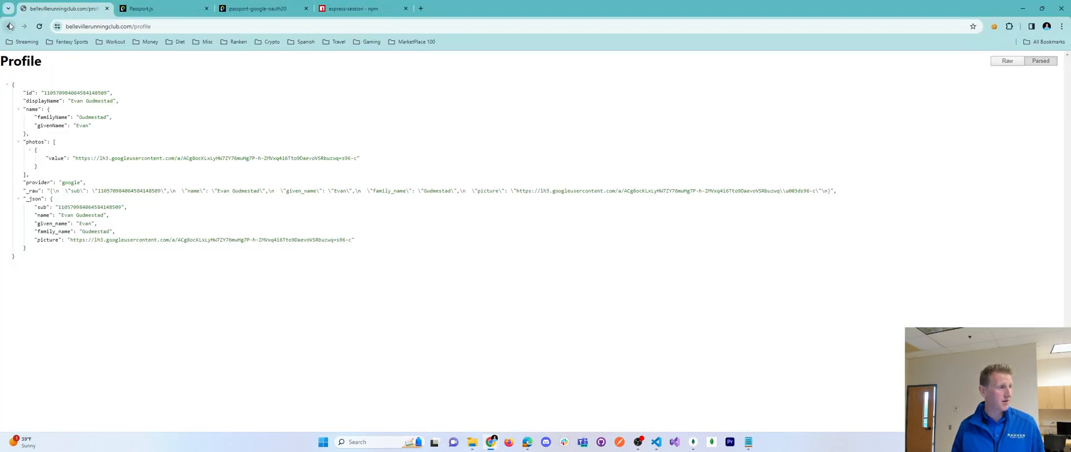
left_click(10, 25)
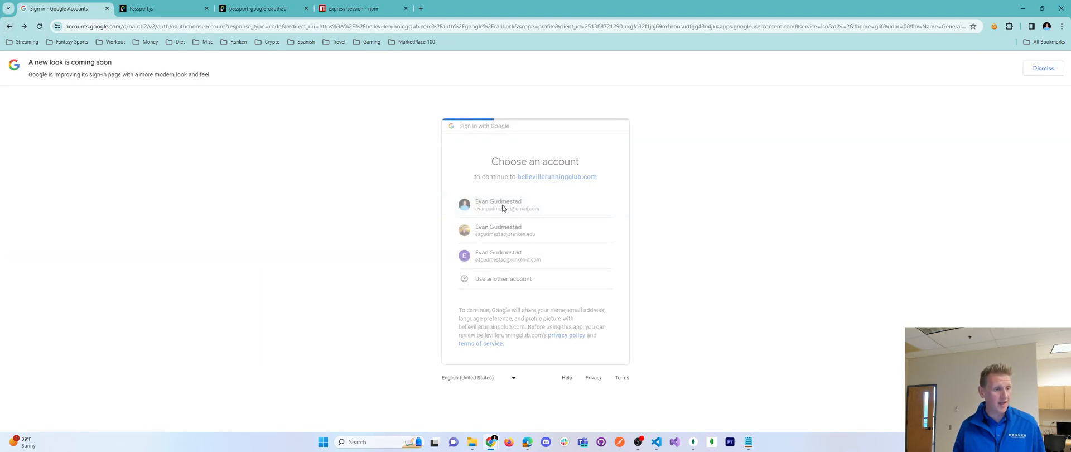
left_click(497, 205)
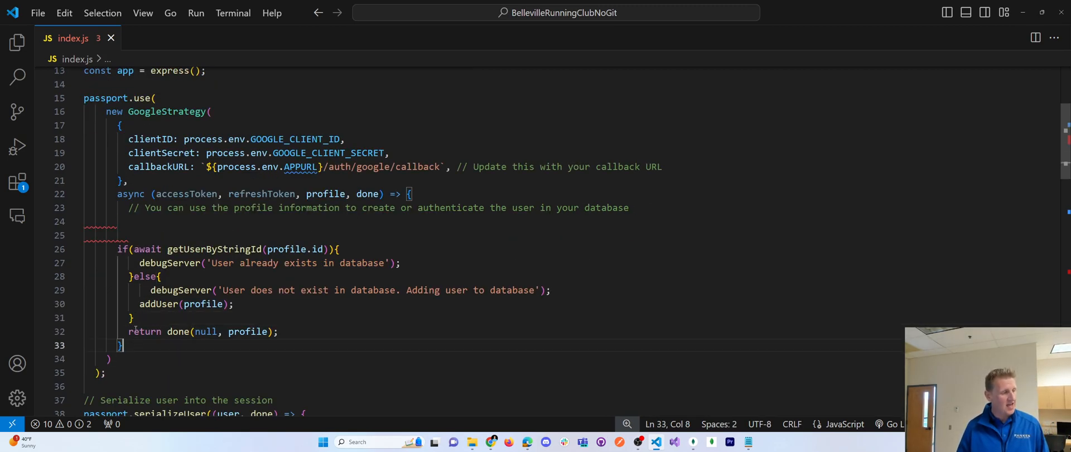
Highlight the done(null, profile) return, then collapse the passport.use Google strategy block
double_click(166, 112)
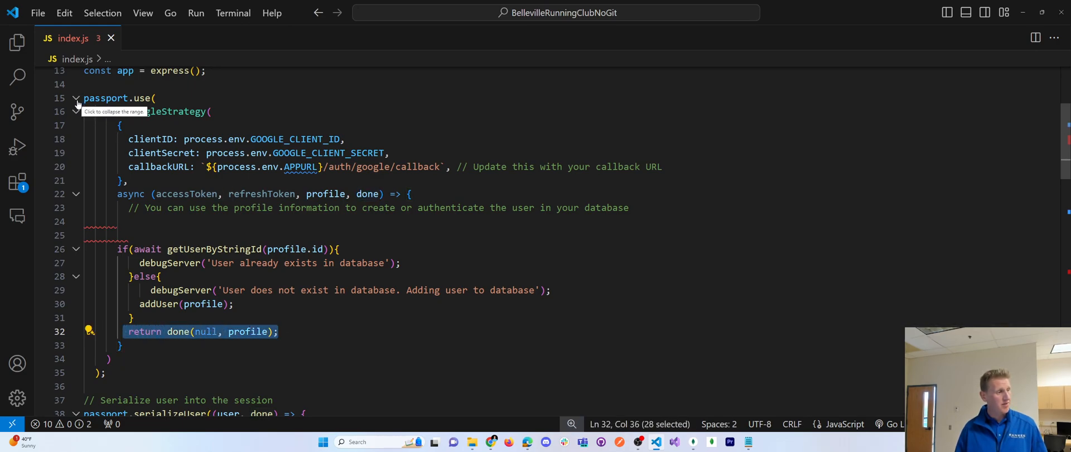
mouse_move(314, 337)
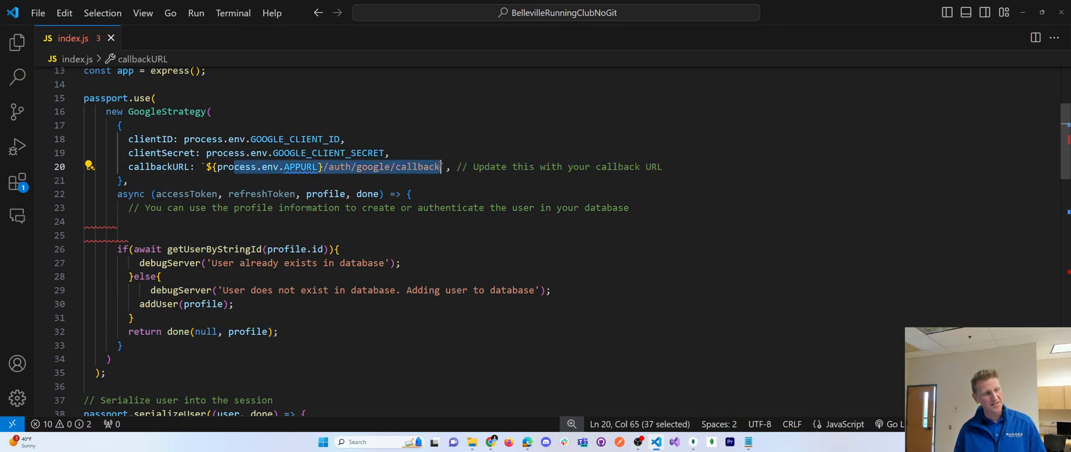
left_click(77, 266)
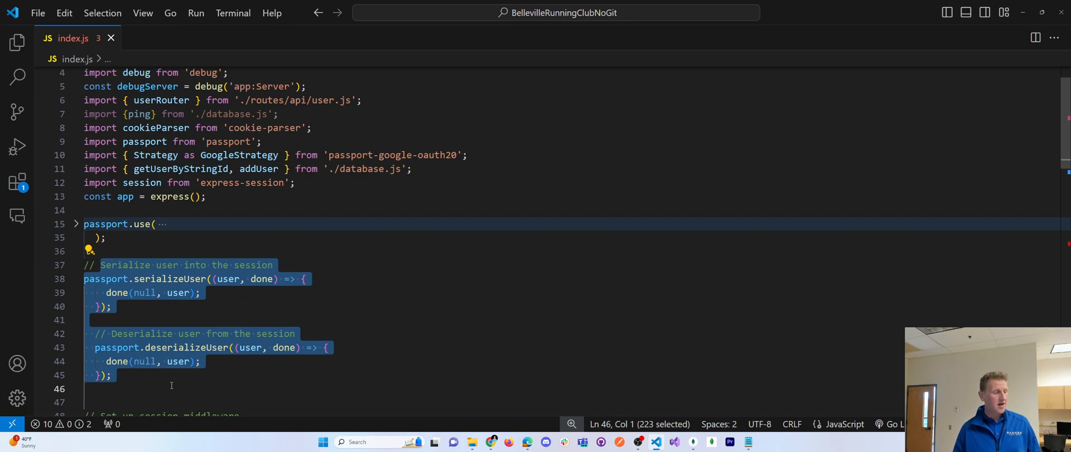
double_click(170, 279)
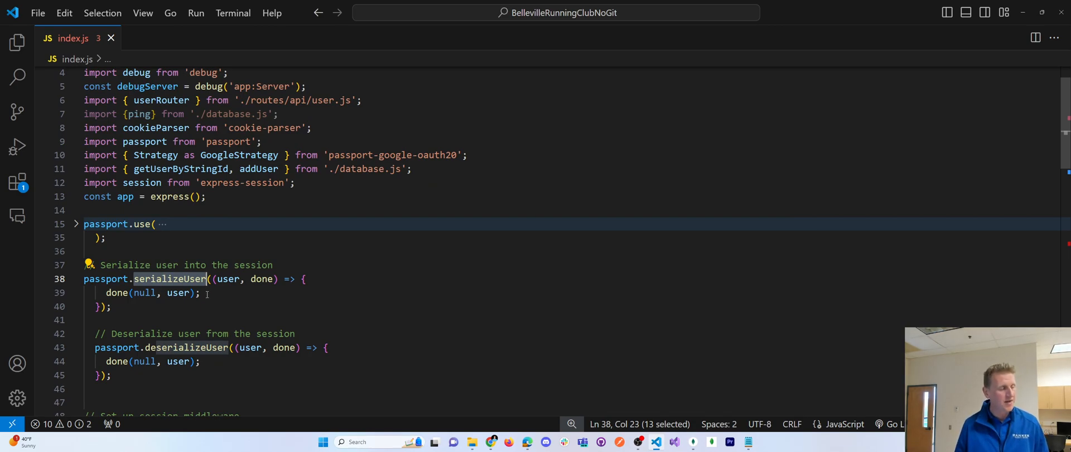
scroll("down", 3)
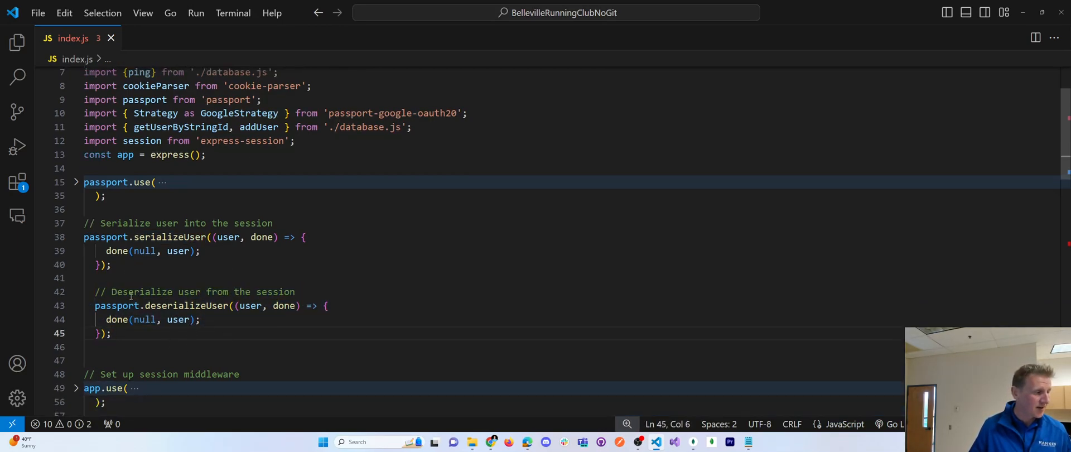
left_click(156, 237)
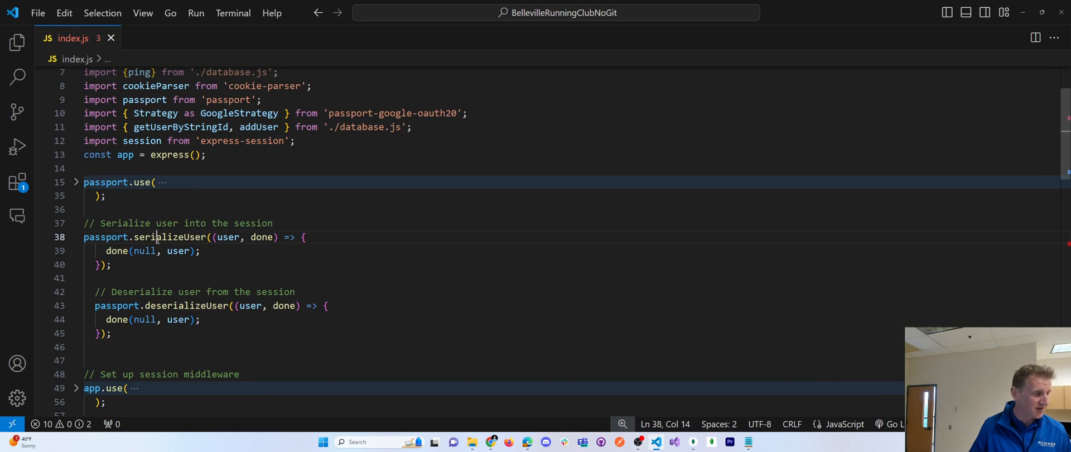
left_click(121, 306)
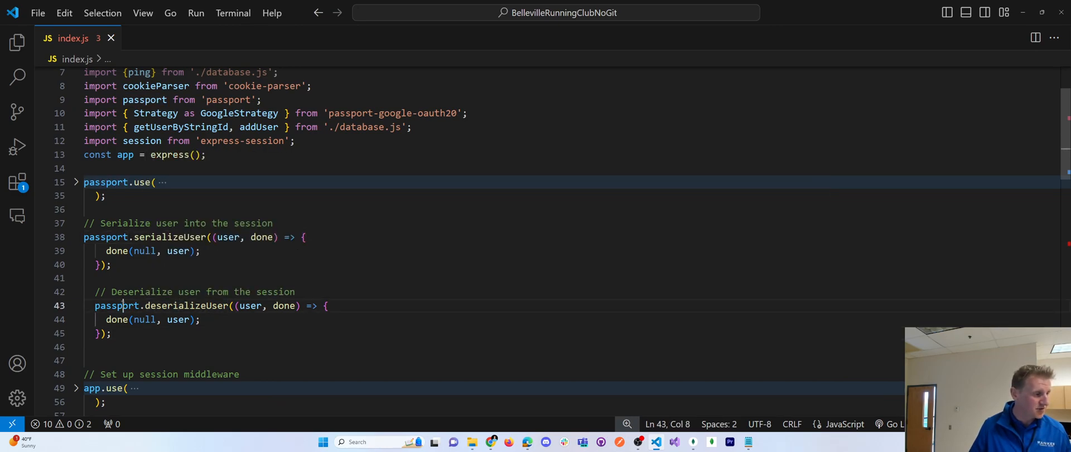
double_click(169, 237)
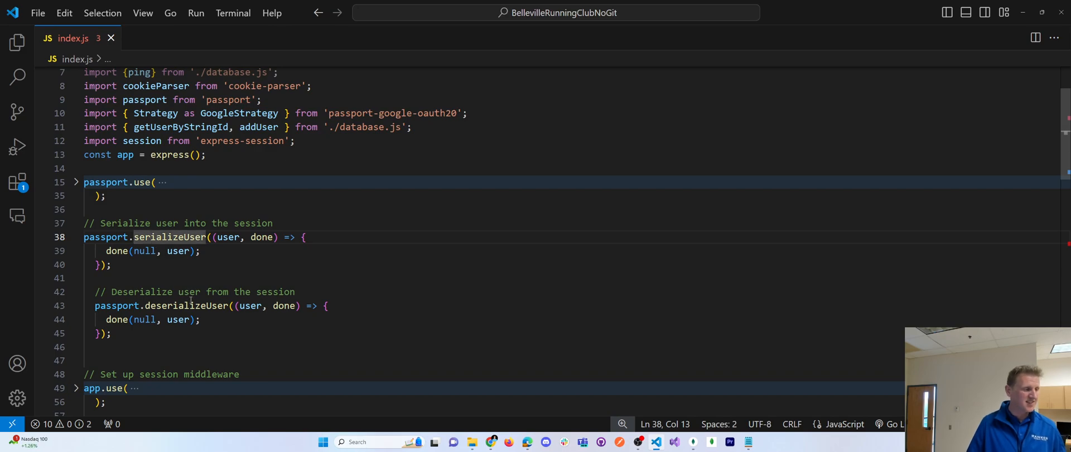
Inspect the HttpOnly connect.sid session cookie in the cookie editor, then switch back to VS Code
scroll("down", 3)
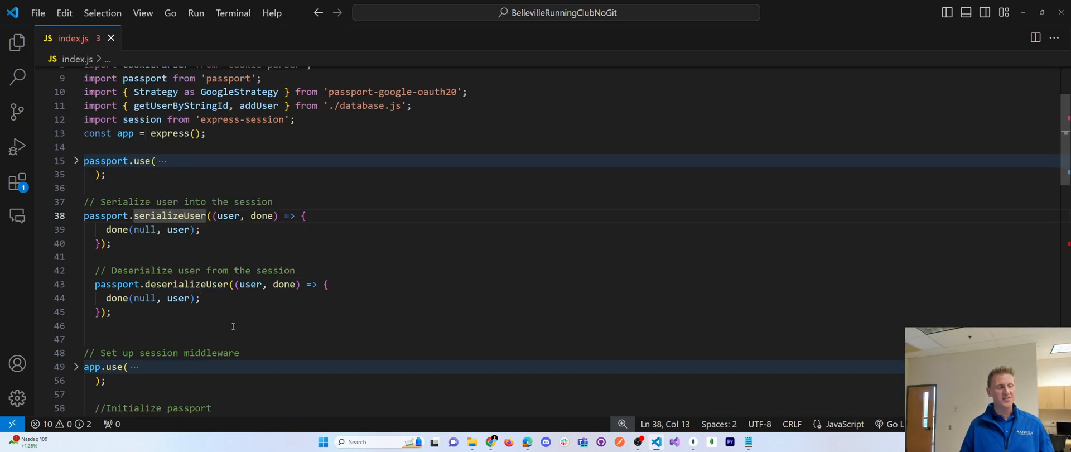
mouse_move(491, 441)
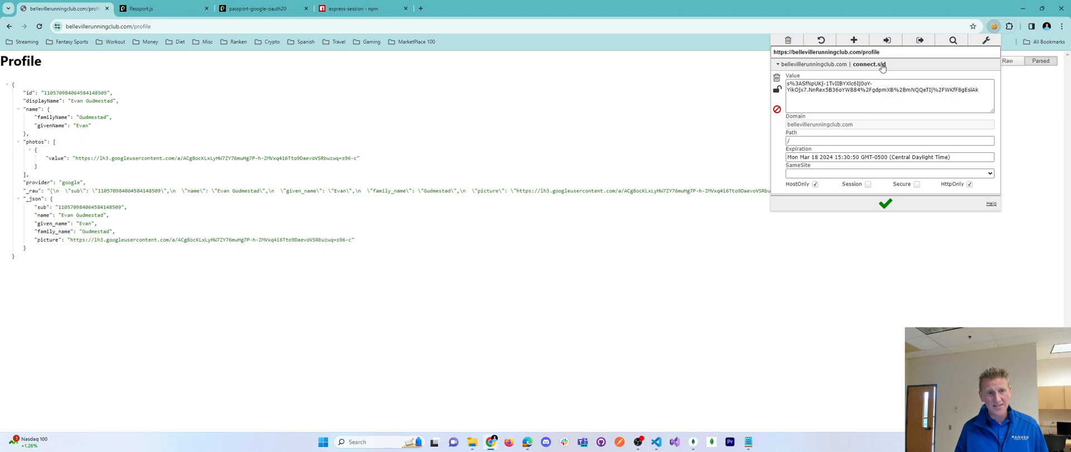
mouse_move(883, 68)
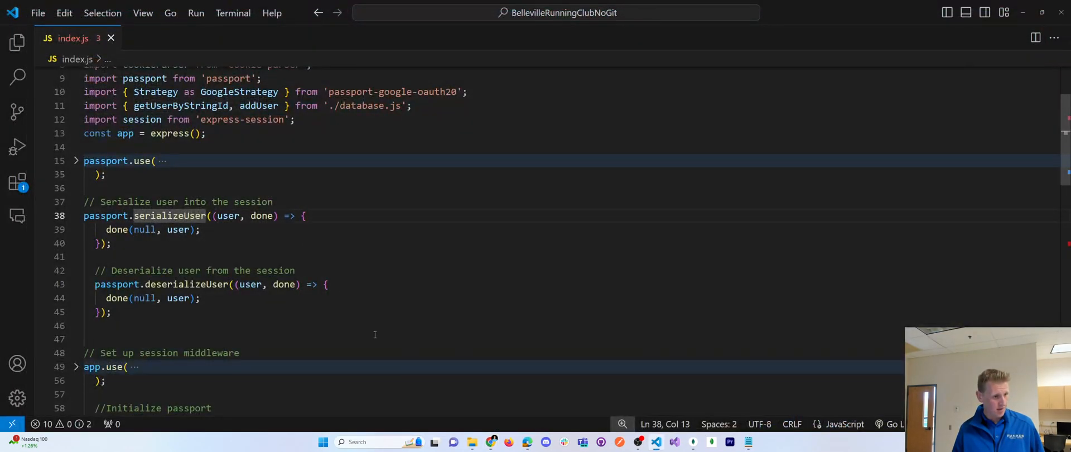
right_click(490, 441)
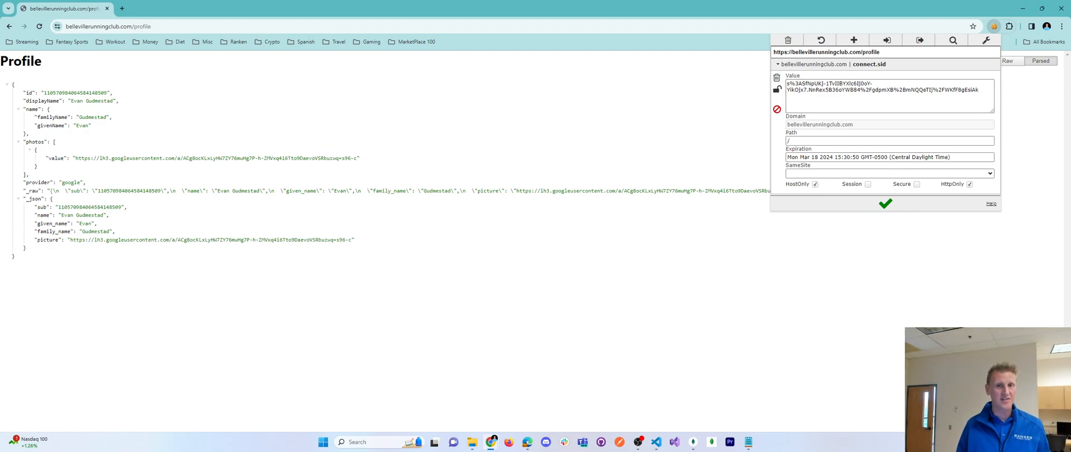
mouse_move(654, 442)
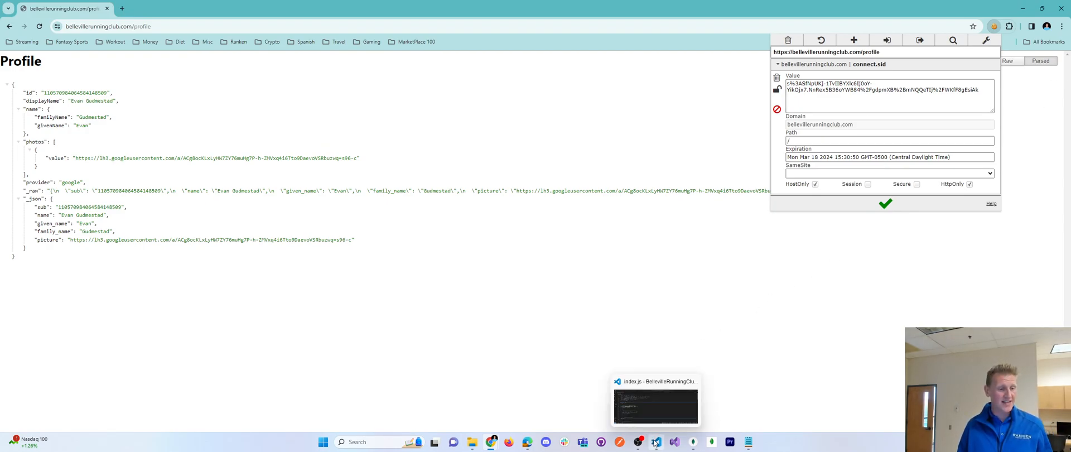
left_click(654, 401)
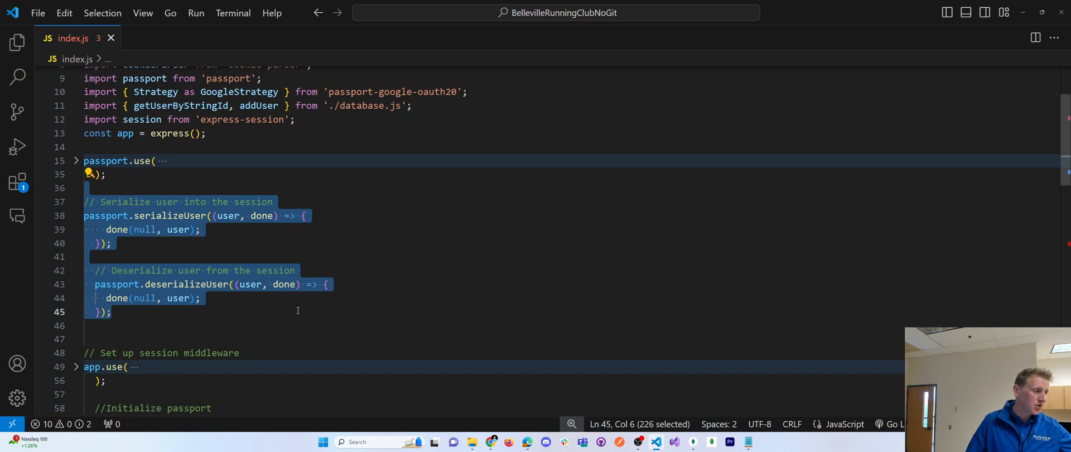
scroll("down", 3)
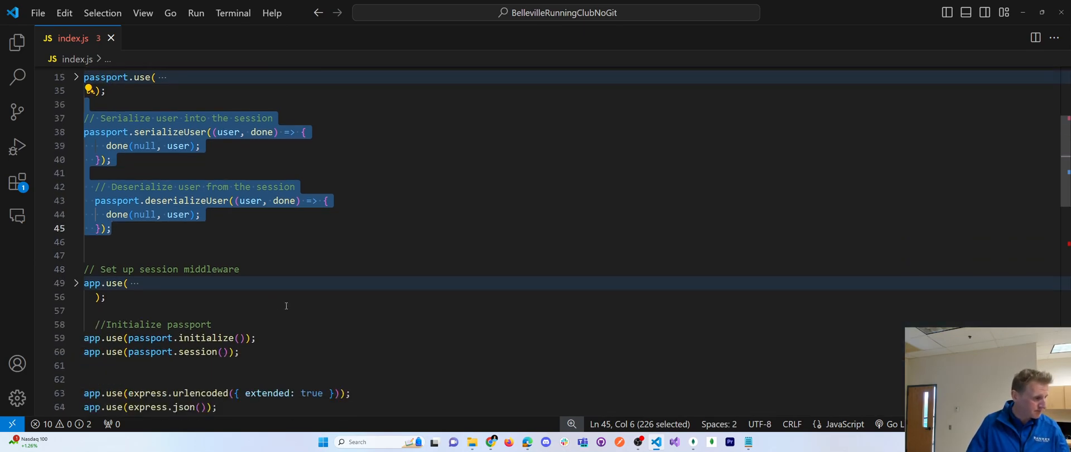
left_click(76, 282)
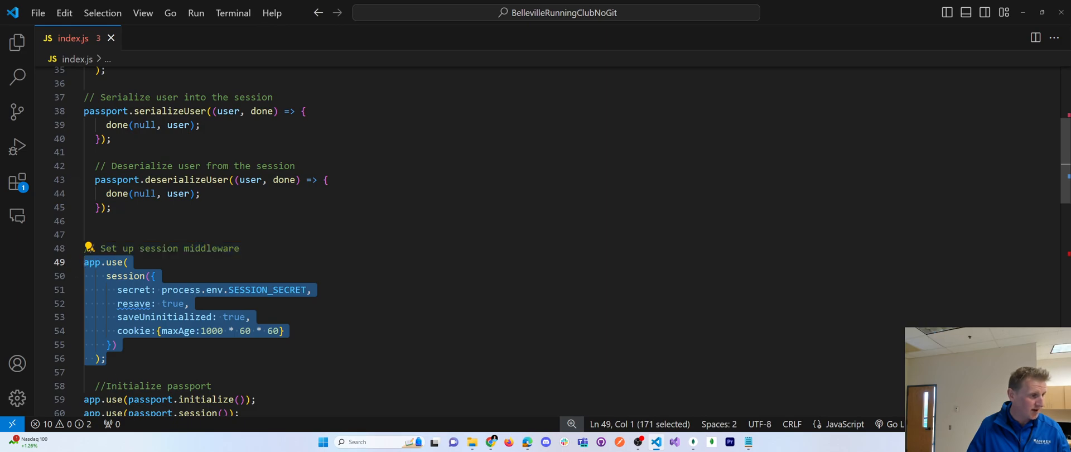
double_click(125, 276)
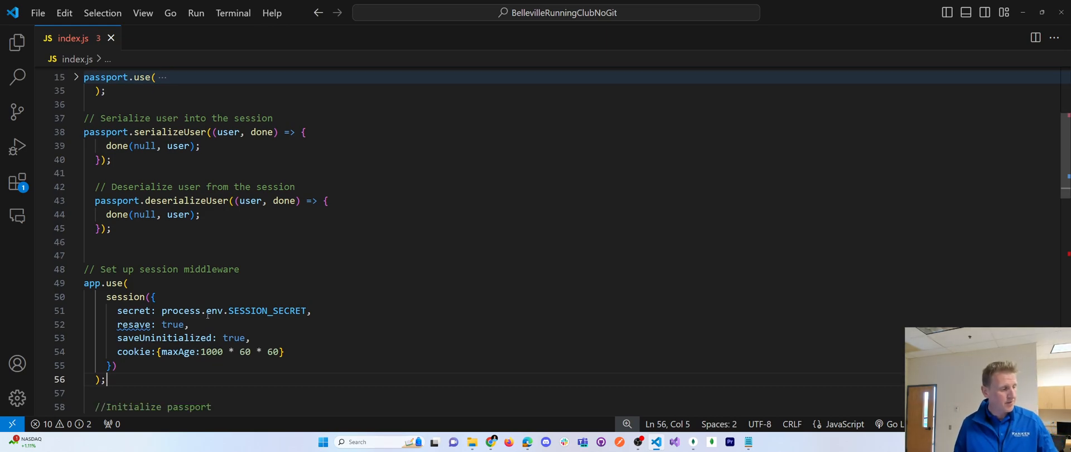
double_click(134, 310)
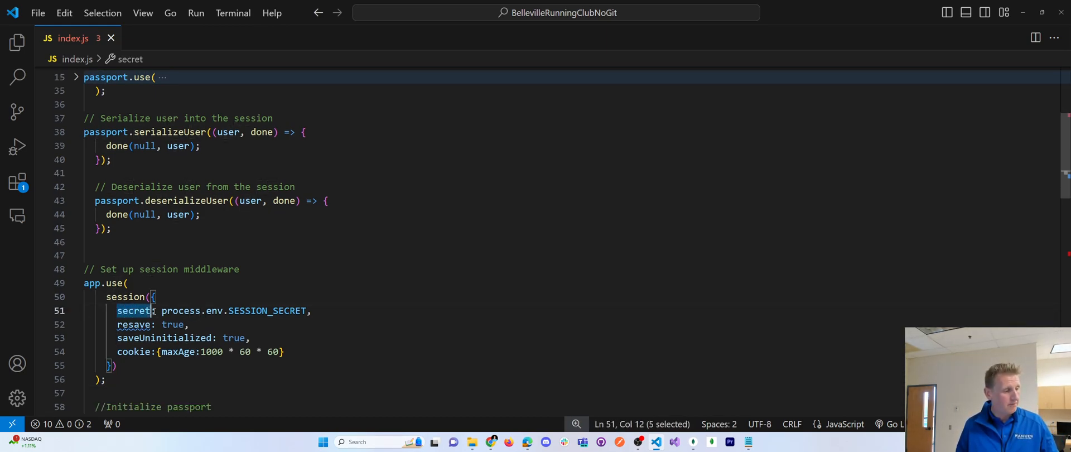
left_click_drag(118, 310, 312, 310)
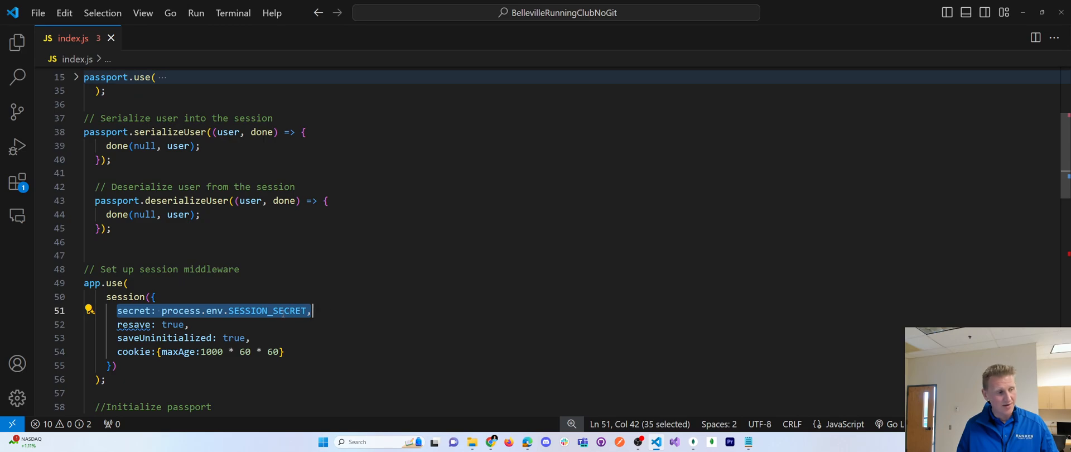
double_click(267, 310)
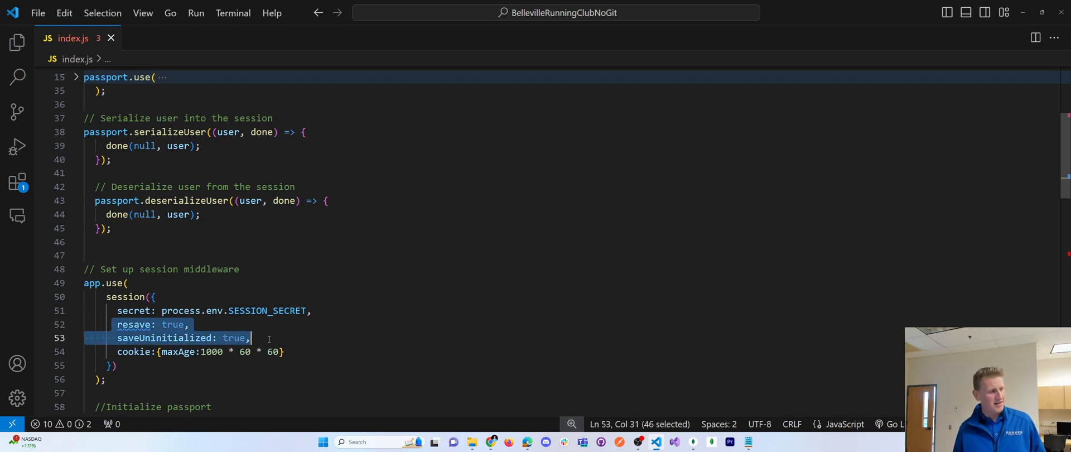
left_click(251, 338)
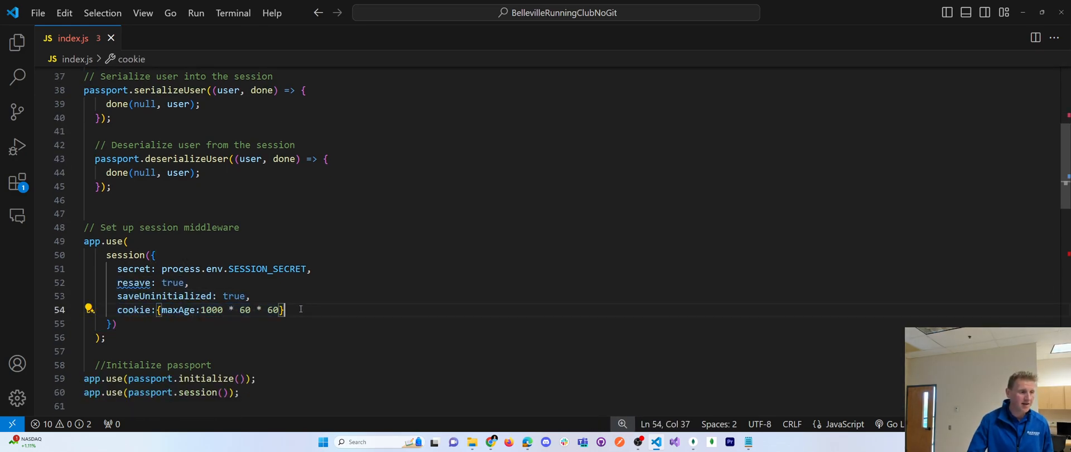
double_click(212, 310)
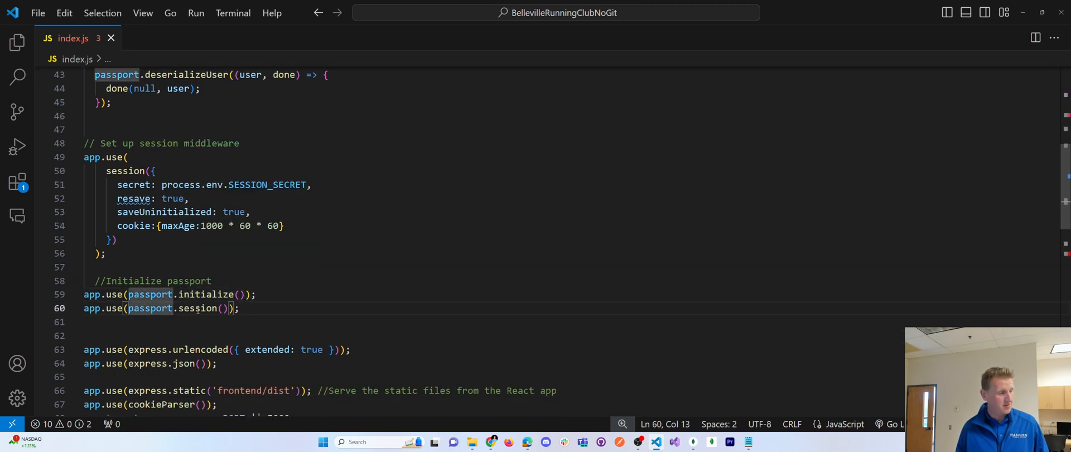
left_click_drag(84, 294, 239, 308)
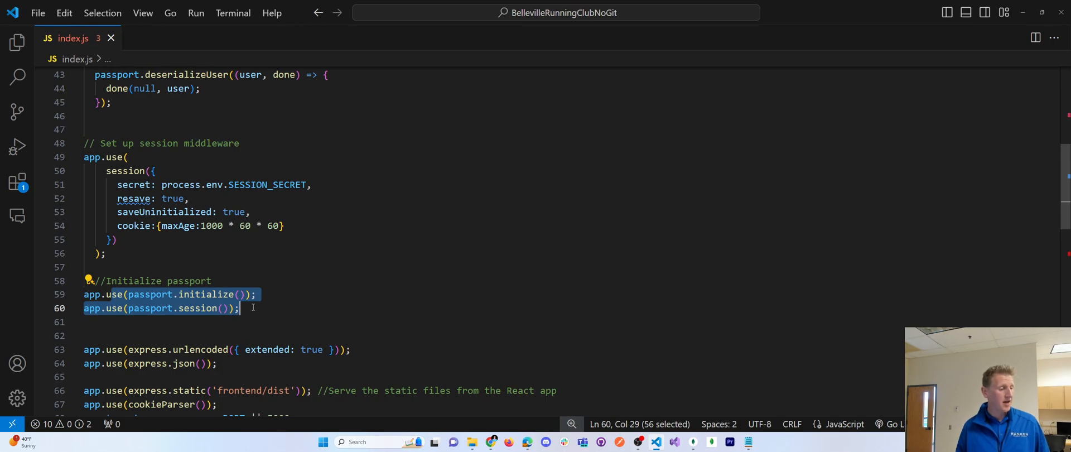
scroll("down", 3)
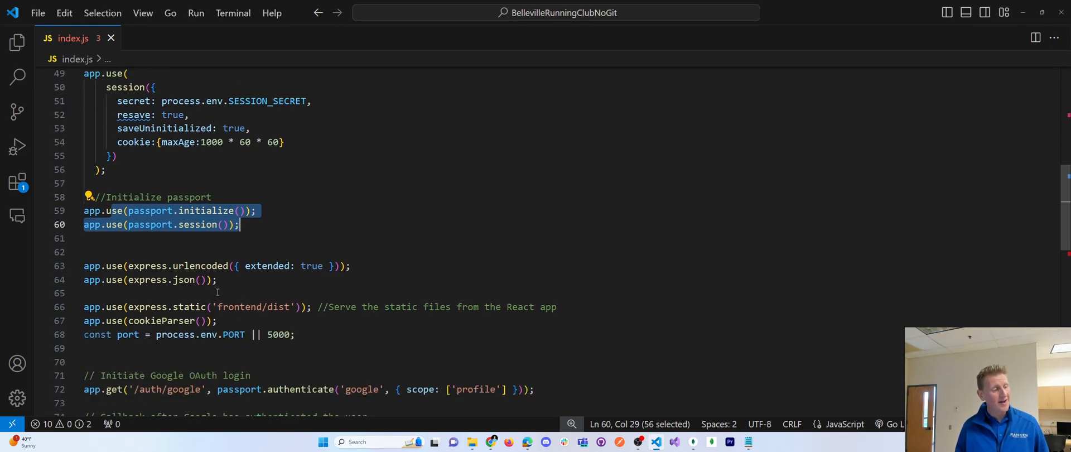
scroll("down", 3)
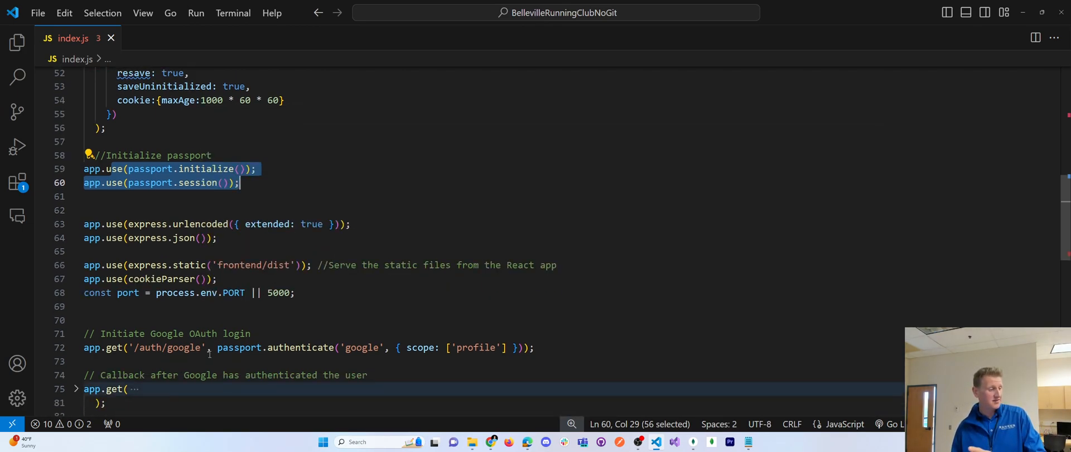
scroll("down", 3)
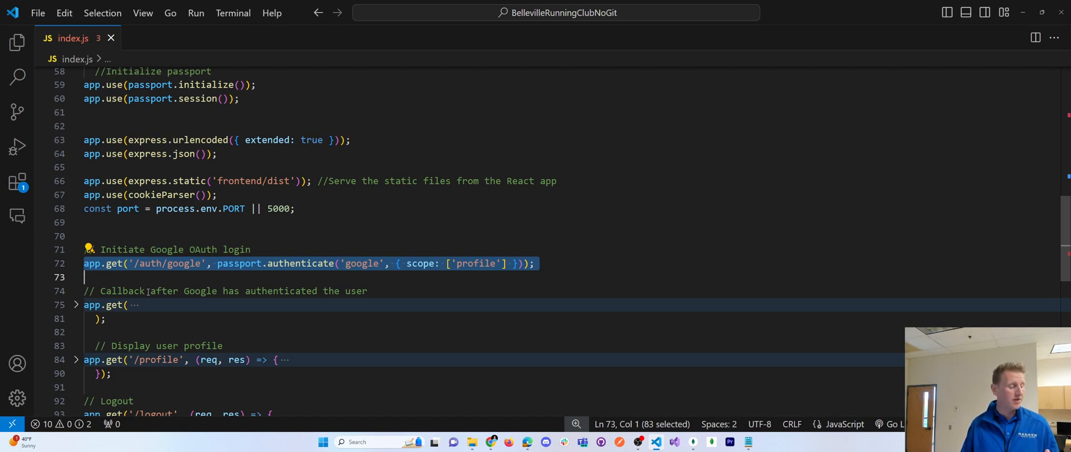
Highlight authenticate, 'google' and the 'profile' scope in the /auth/google route, then bring up MongoDB Compass
double_click(148, 263)
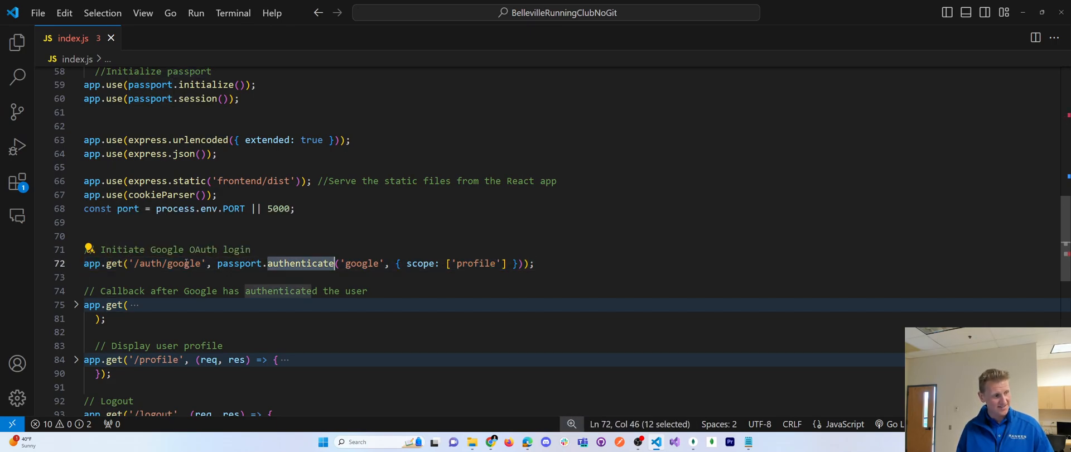
double_click(168, 263)
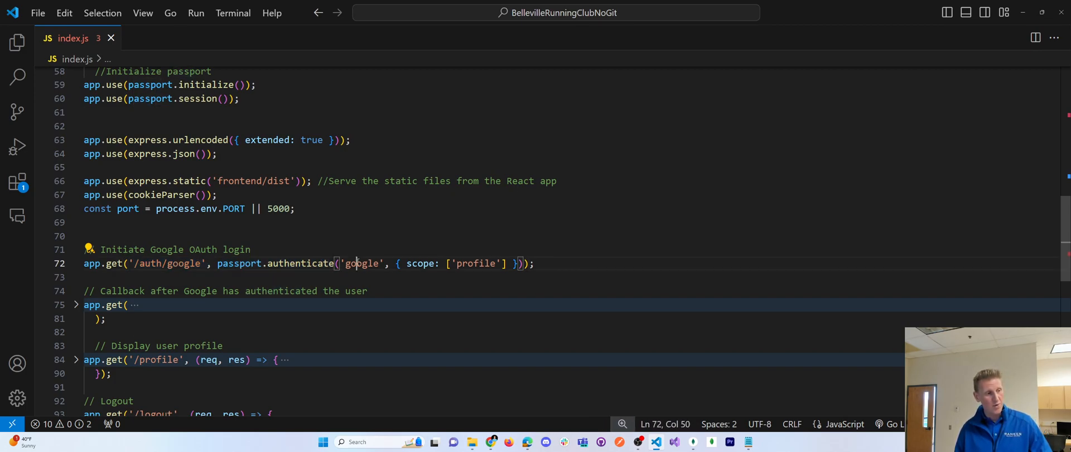
left_click_drag(396, 263, 508, 263)
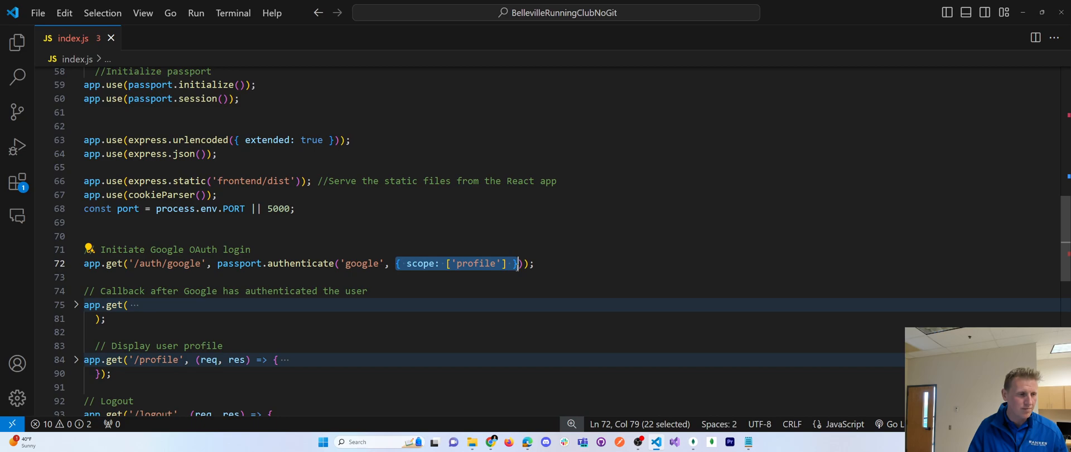
double_click(420, 263)
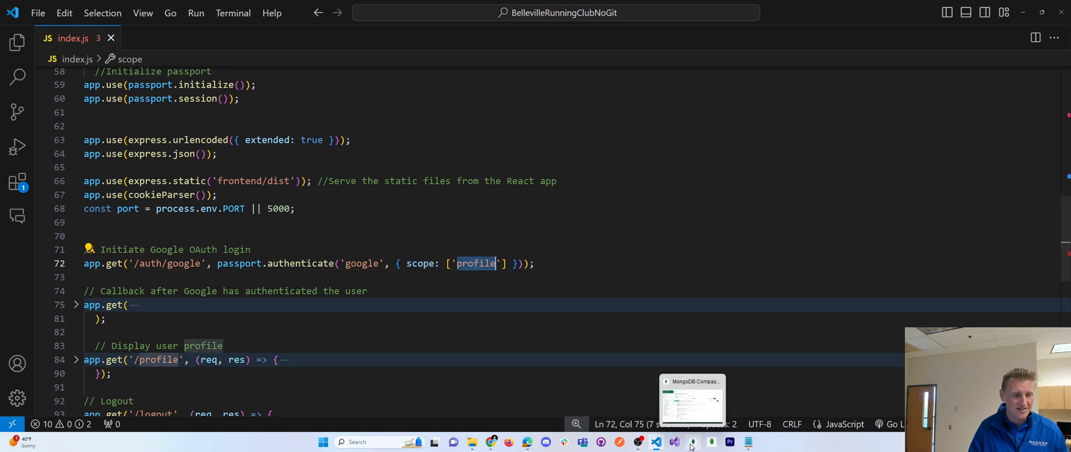
left_click(691, 400)
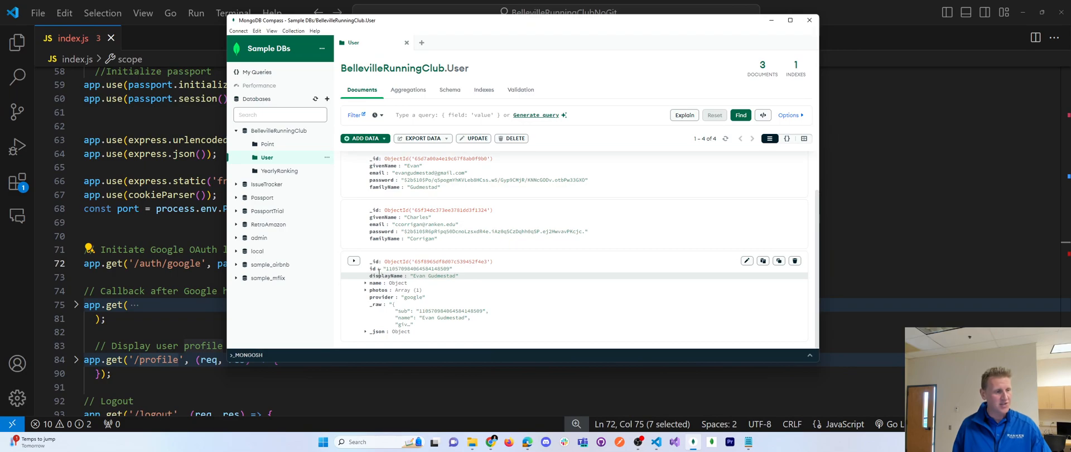
Expand the Google user document in BellevilleRunningClub.User to reveal its _raw profile fields
double_click(431, 275)
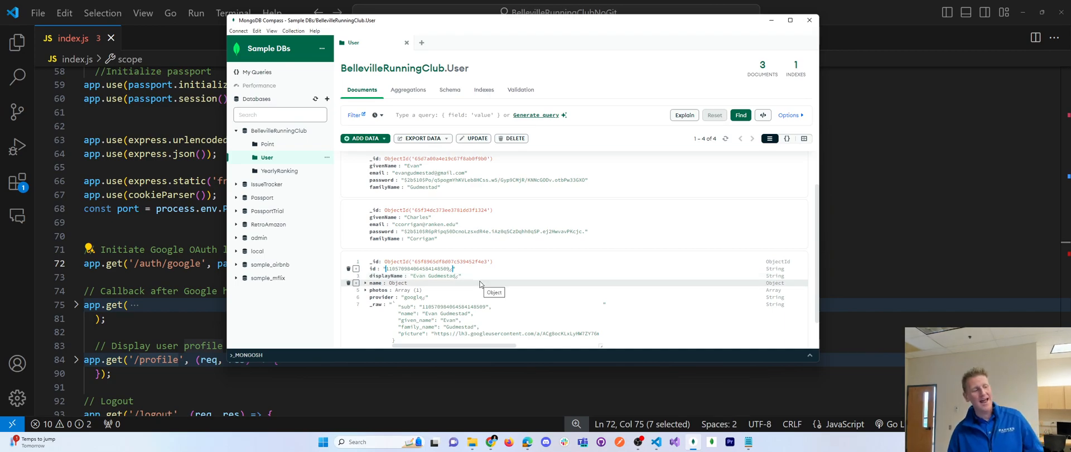
mouse_move(268, 277)
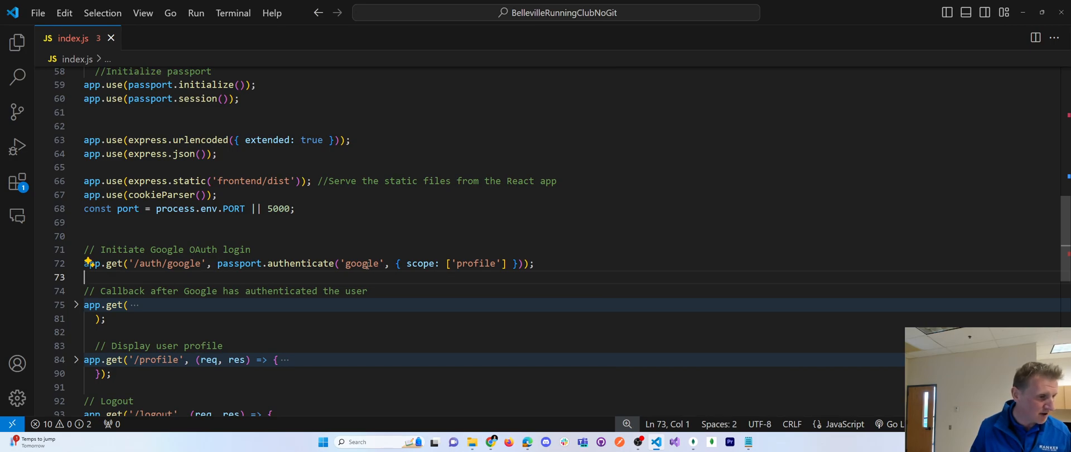
Highlight the passport.authenticate login call and expand the folded Google callback route
double_click(360, 263)
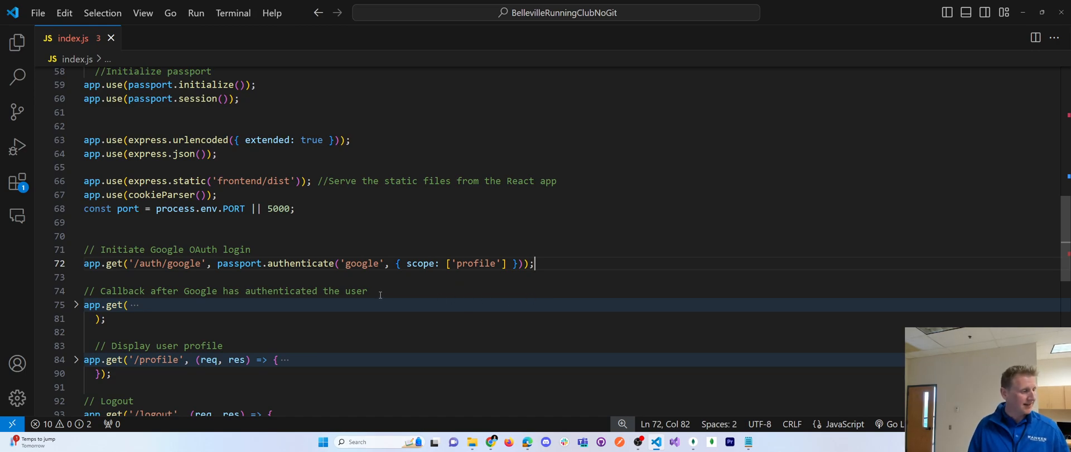
left_click_drag(234, 263, 533, 263)
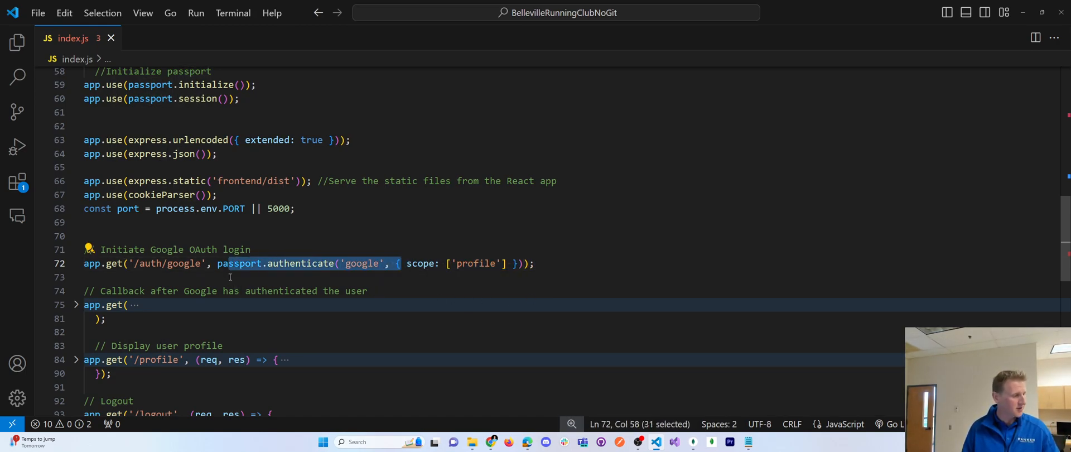
left_click(108, 263)
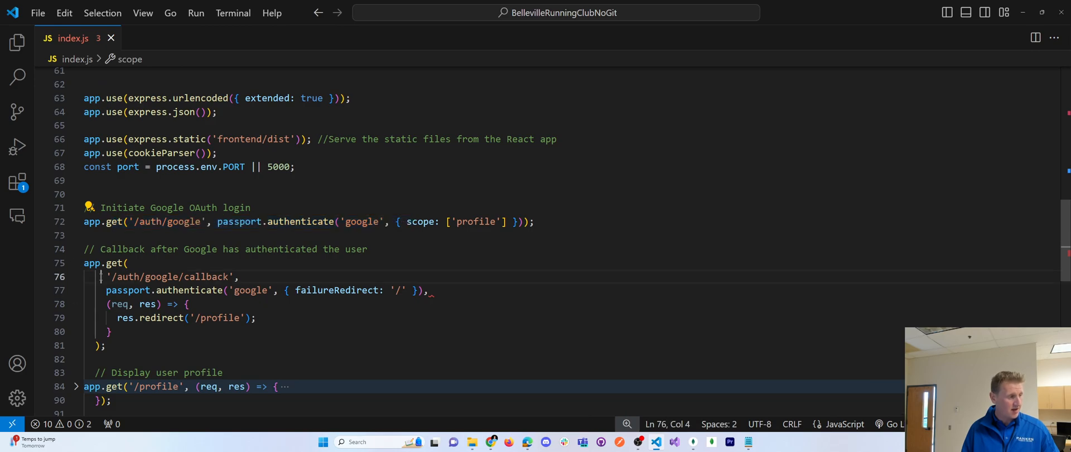
Highlight the callback route's path, its redirect to /profile and the authenticate line with failureRedirect
double_click(167, 277)
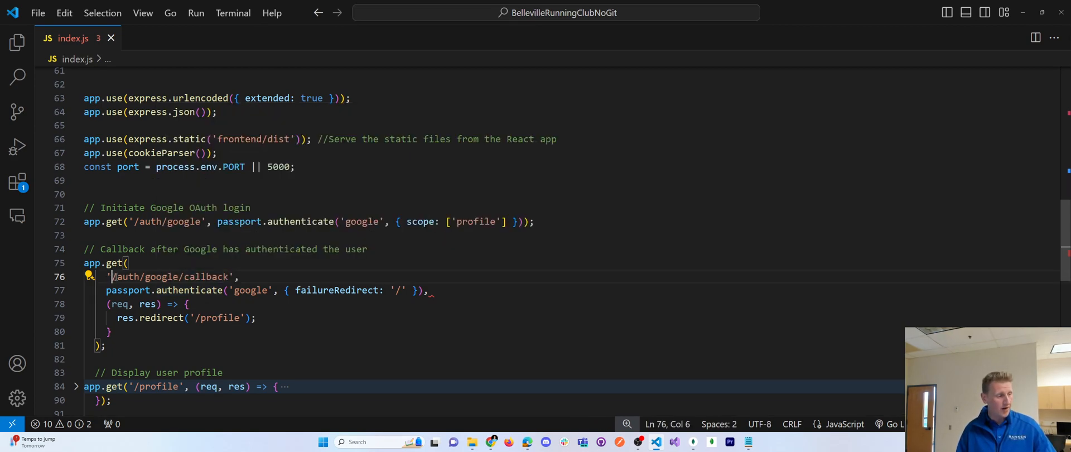
left_click_drag(113, 276, 229, 277)
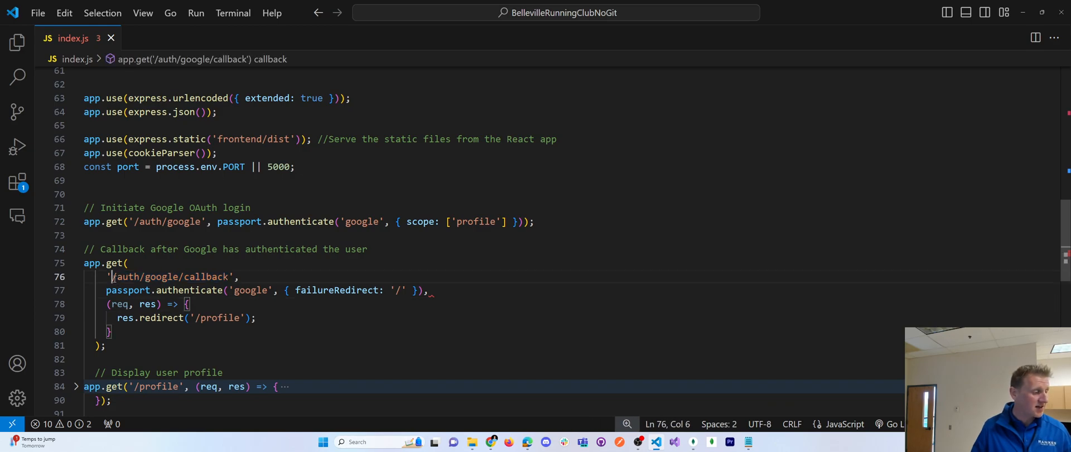
left_click_drag(114, 277, 230, 277)
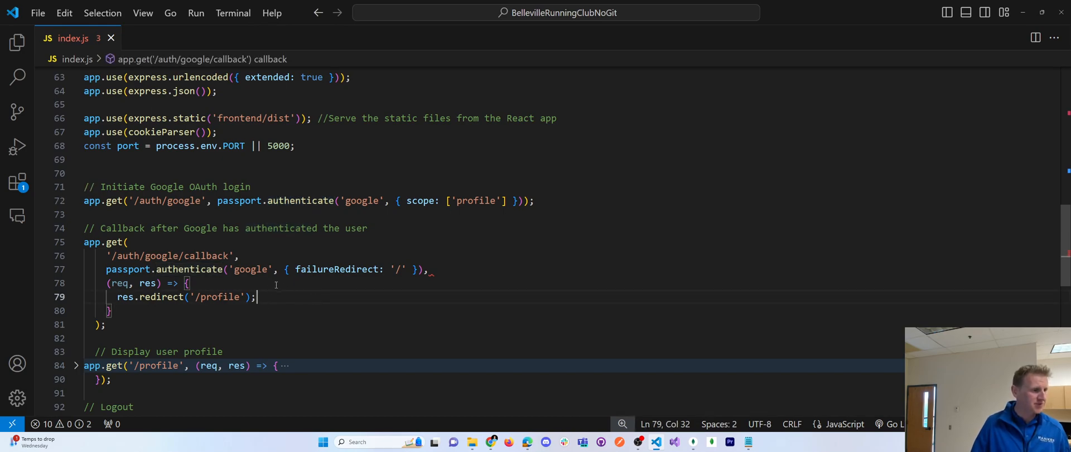
left_click_drag(107, 269, 427, 269)
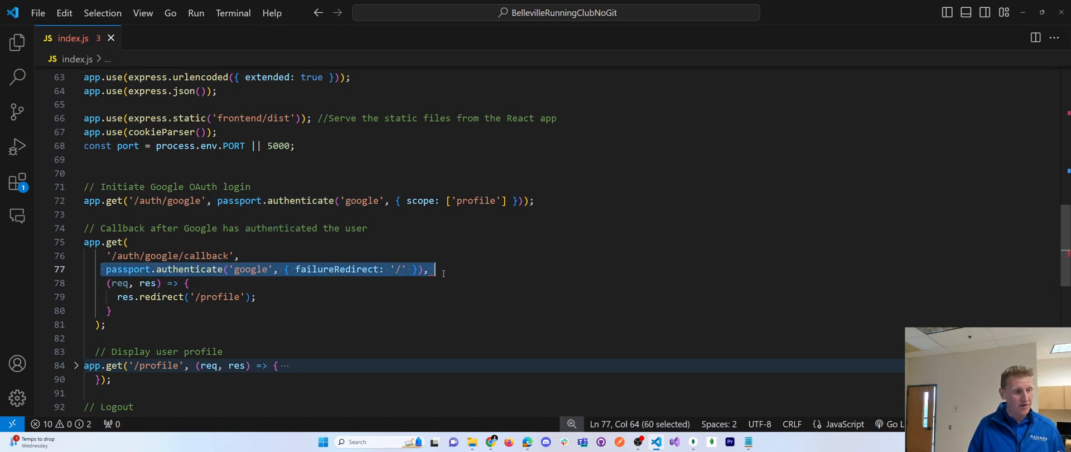
Delete the stray character ending the failureRedirect line and highlight the profile page heading markup
left_click(108, 283)
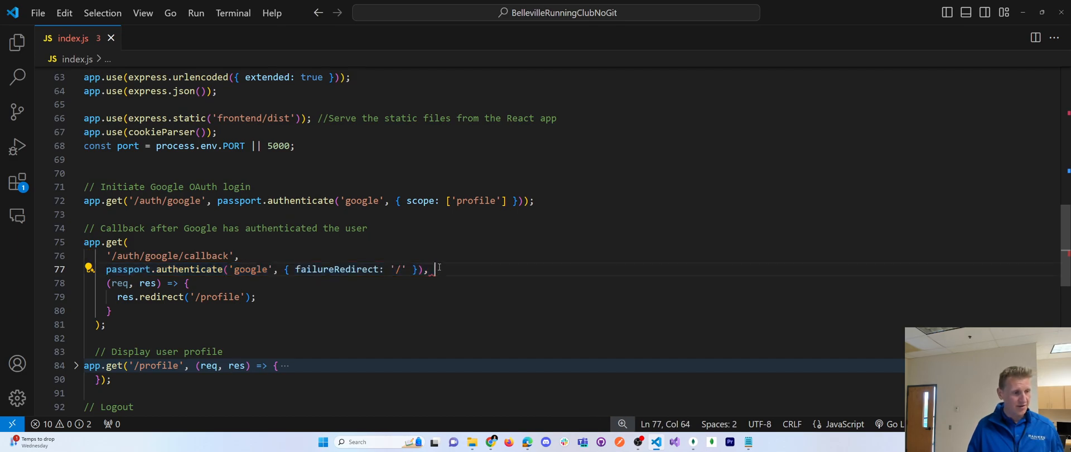
key("Backspace")
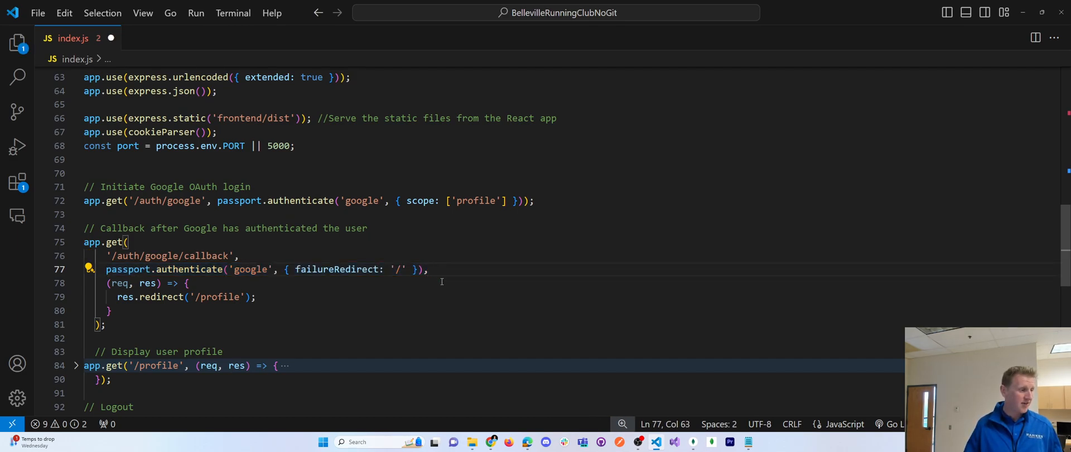
left_click_drag(99, 282, 111, 310)
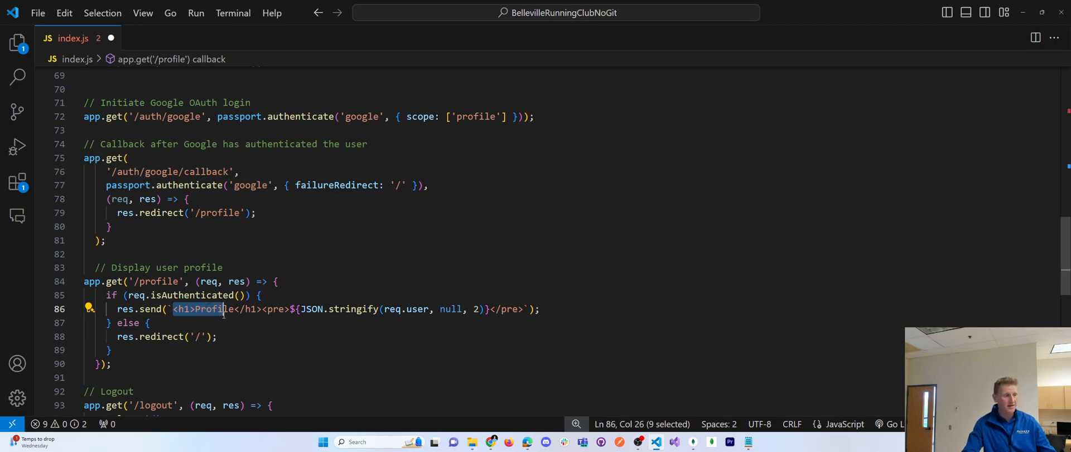
double_click(213, 309)
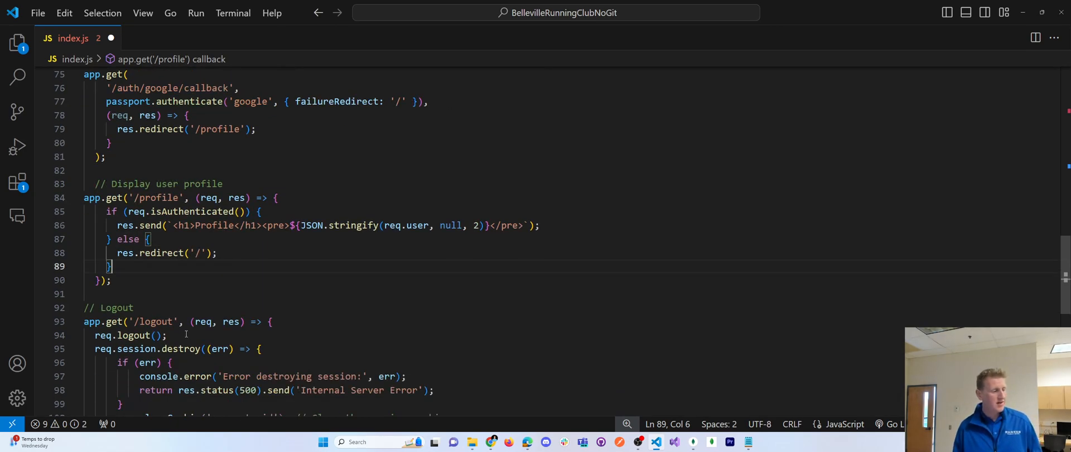
scroll("down", 3)
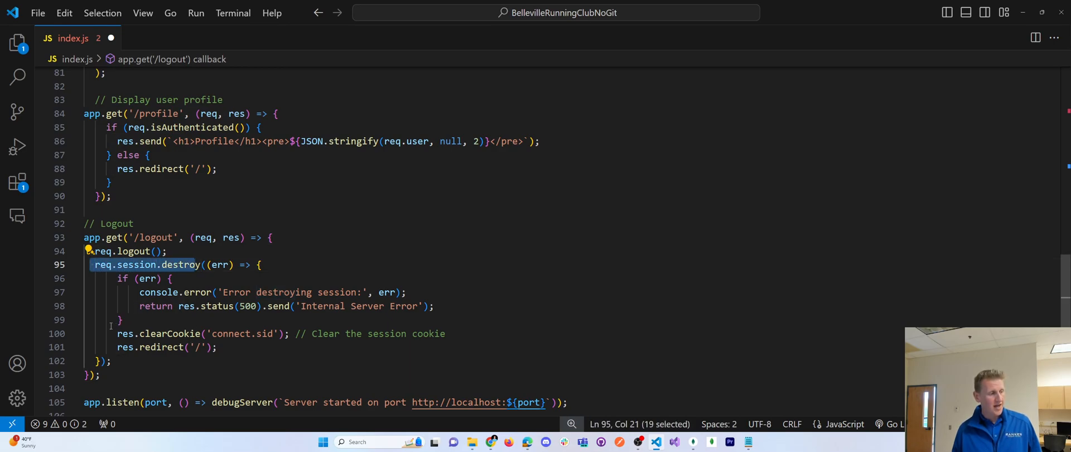
left_click(447, 334)
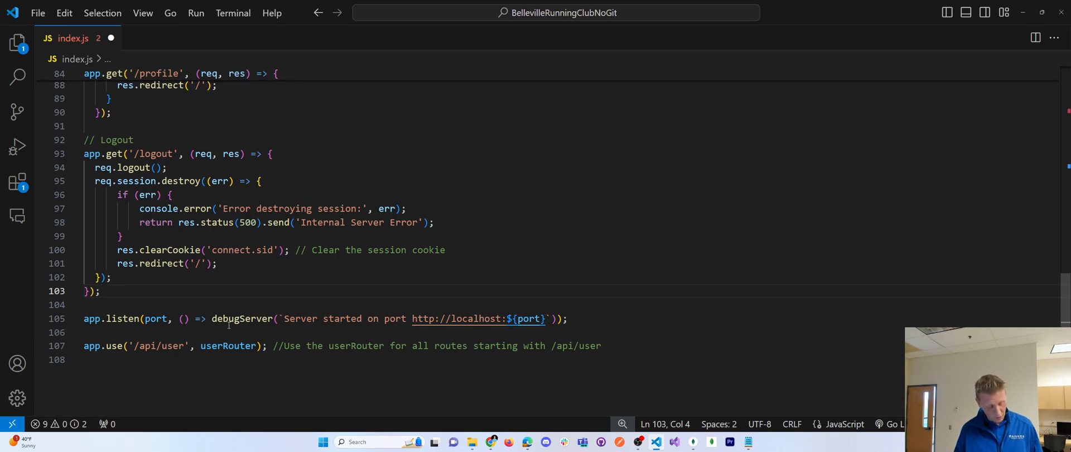
key("ctrl+s")
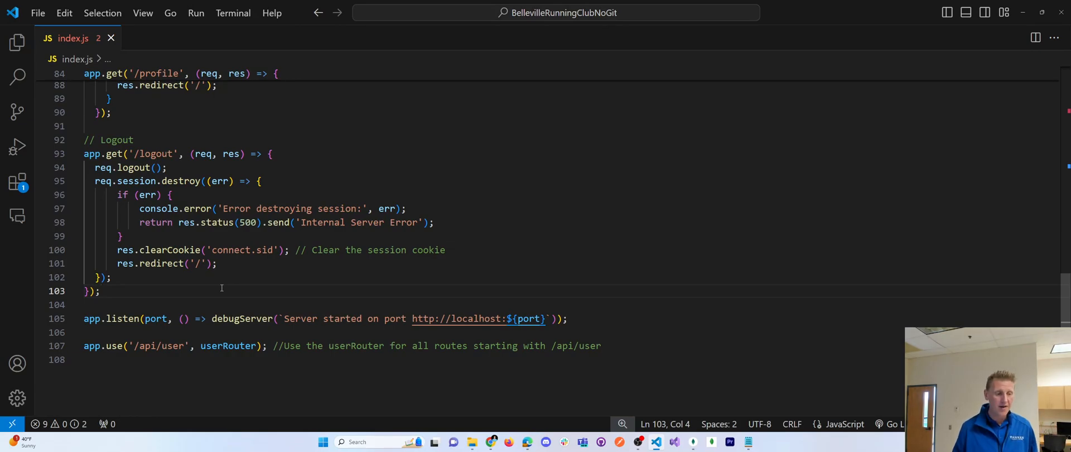
mouse_move(623, 424)
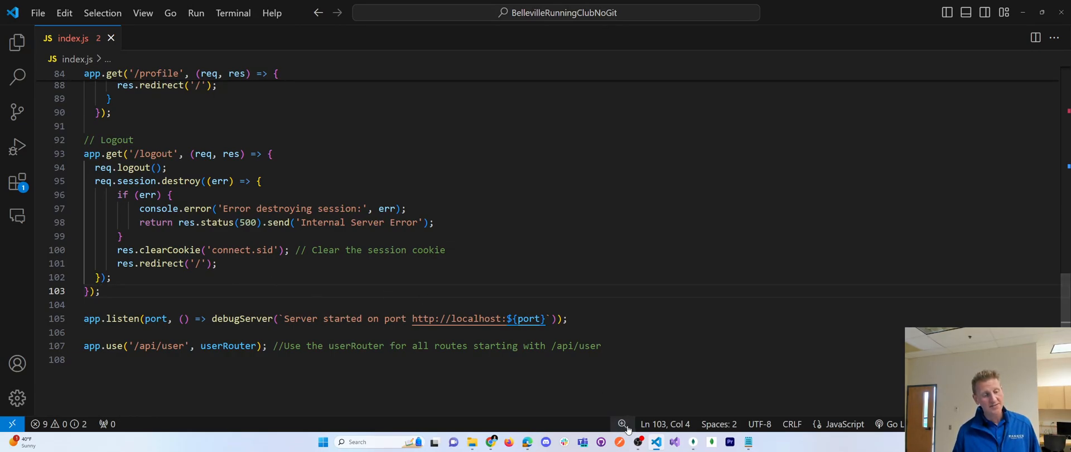